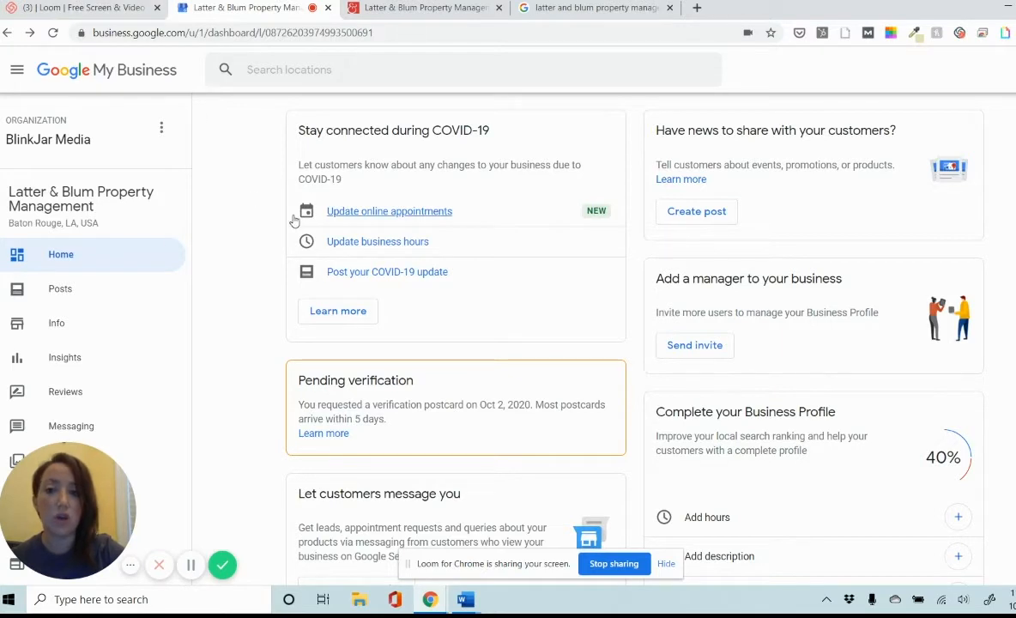
pyautogui.moveTo(240, 187)
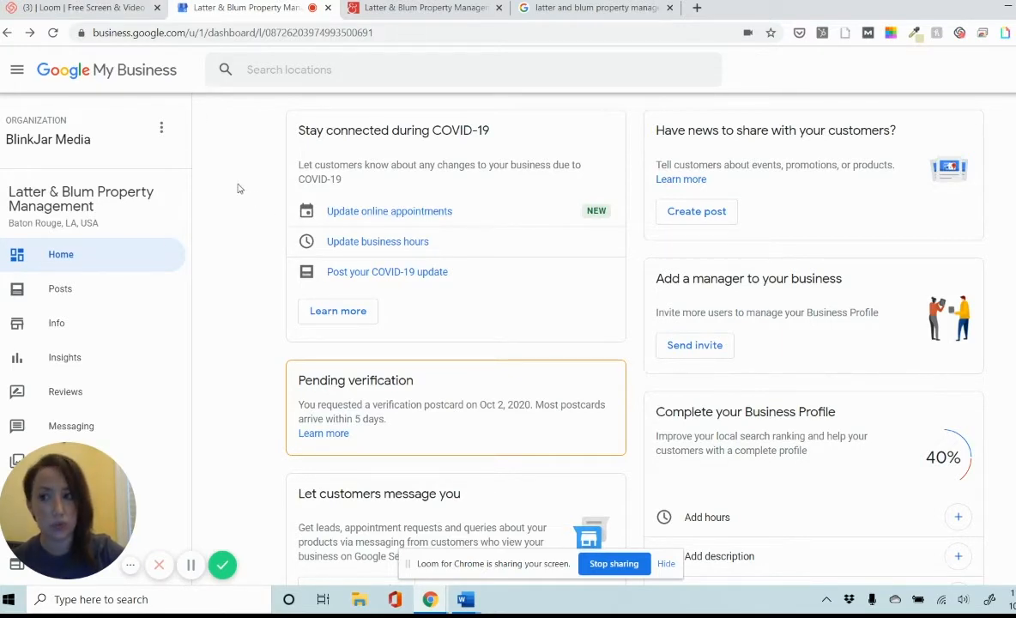
pyautogui.moveTo(261, 354)
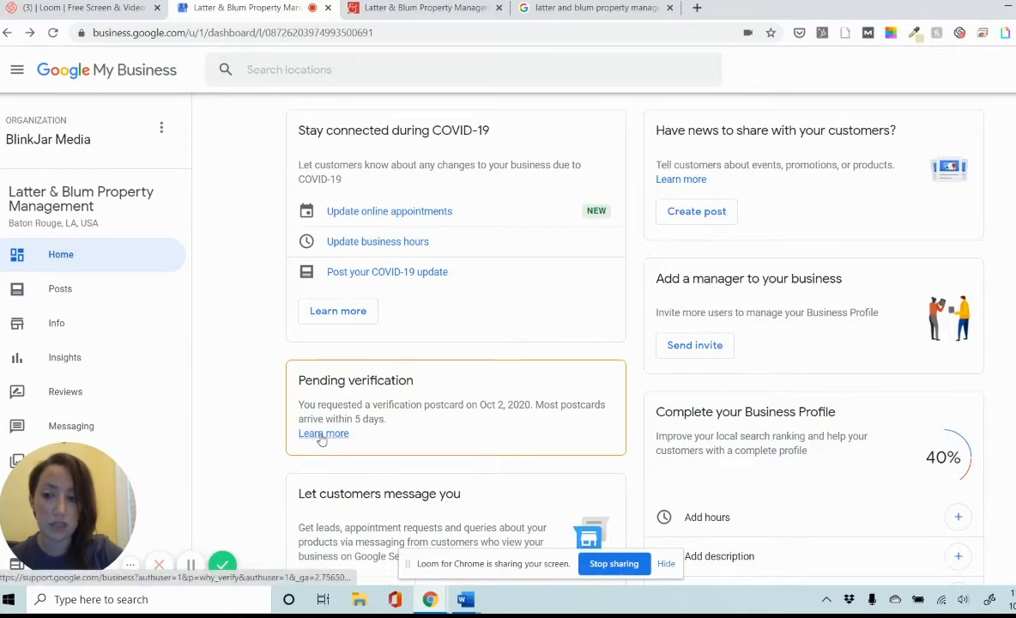
# From the Pending verification card, reach the 'Lost or missing verification codes' help article
pyautogui.click(323, 433)
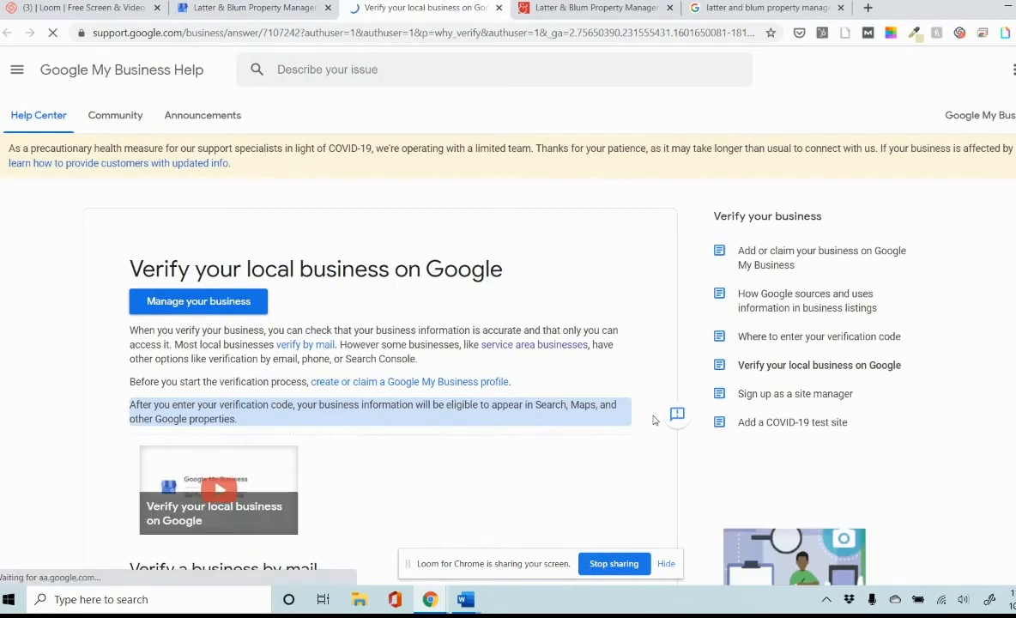
pyautogui.scroll(-3)
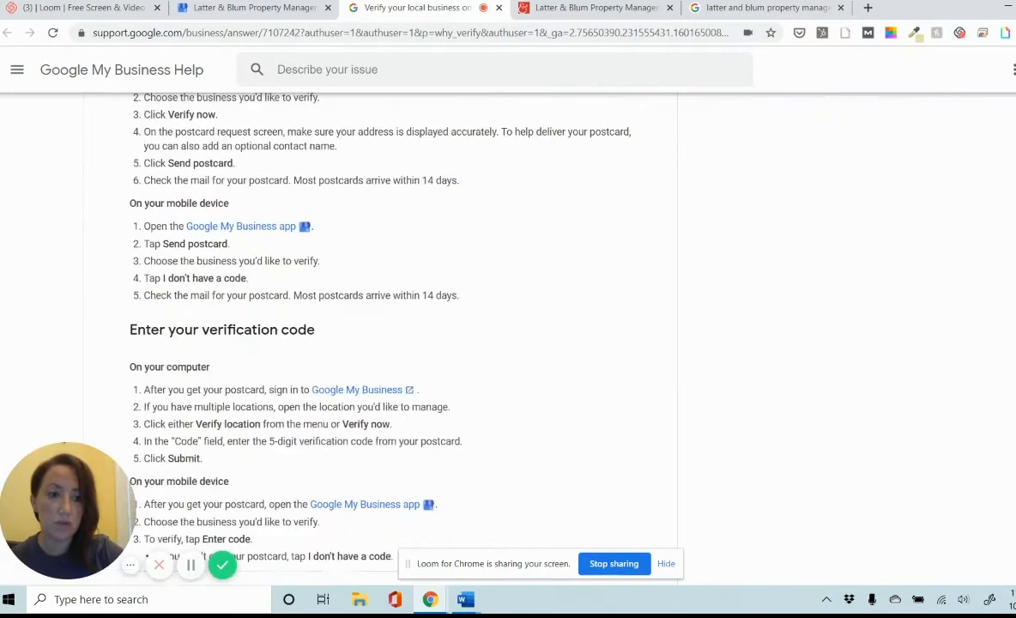
pyautogui.scroll(-3)
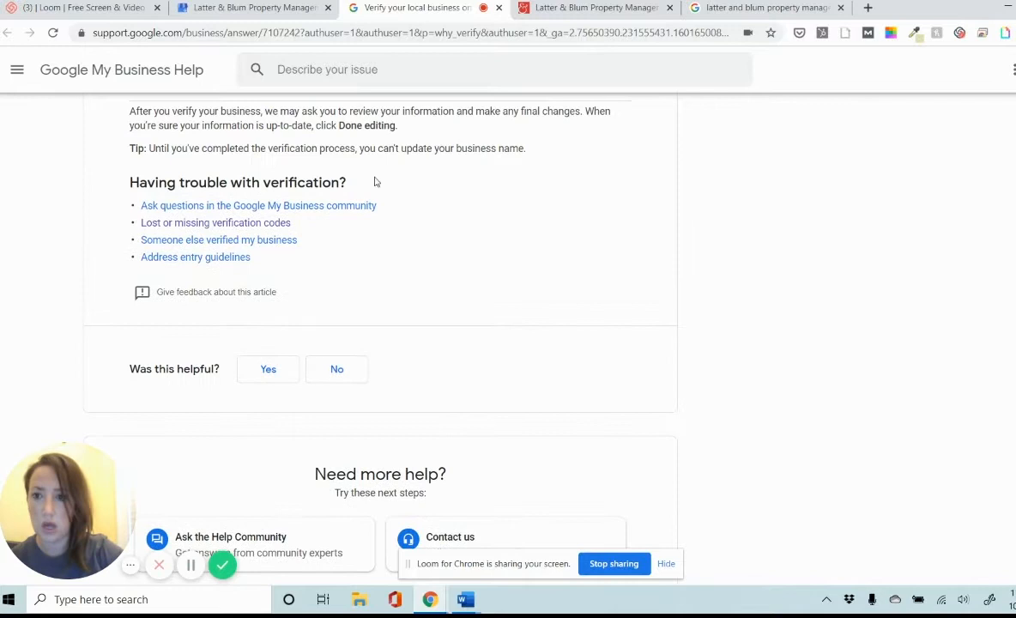
pyautogui.click(216, 223)
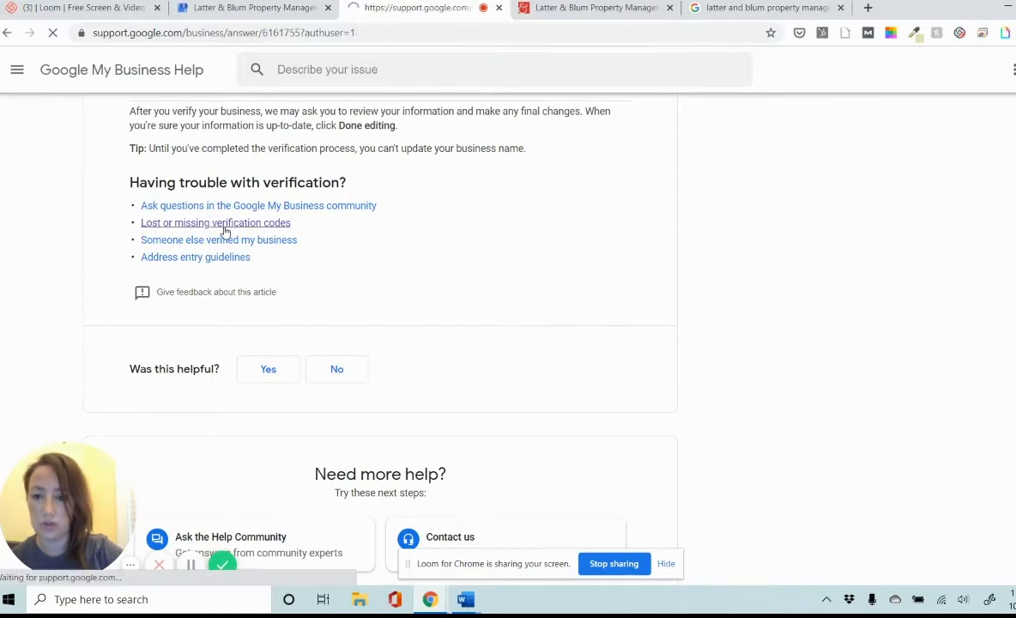
pyautogui.click(215, 223)
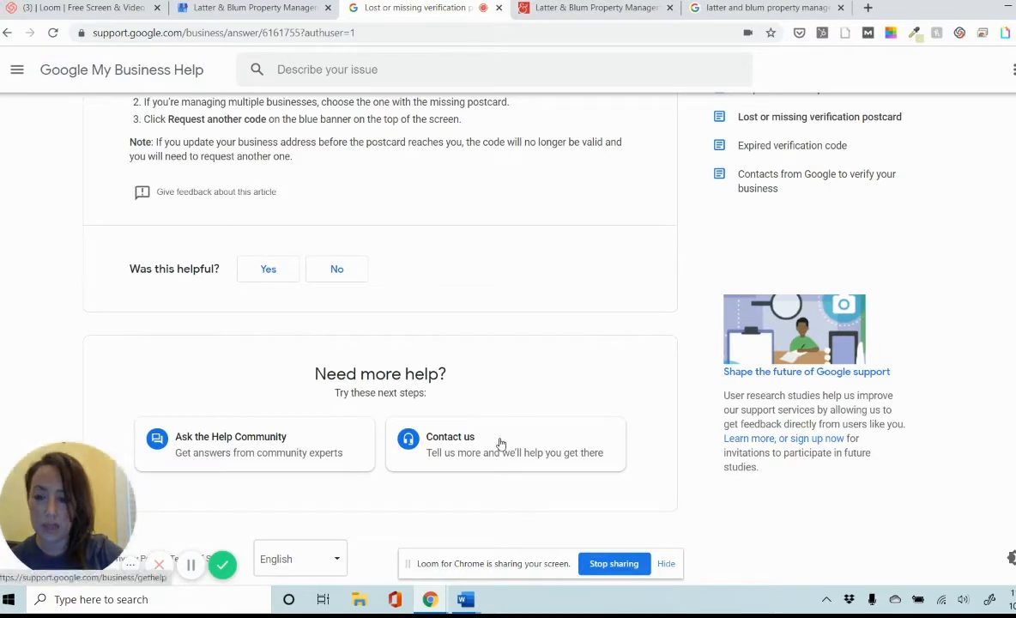
# Start Contact us and describe the issue as 'I'm not receiving my verification post card'
pyautogui.click(450, 436)
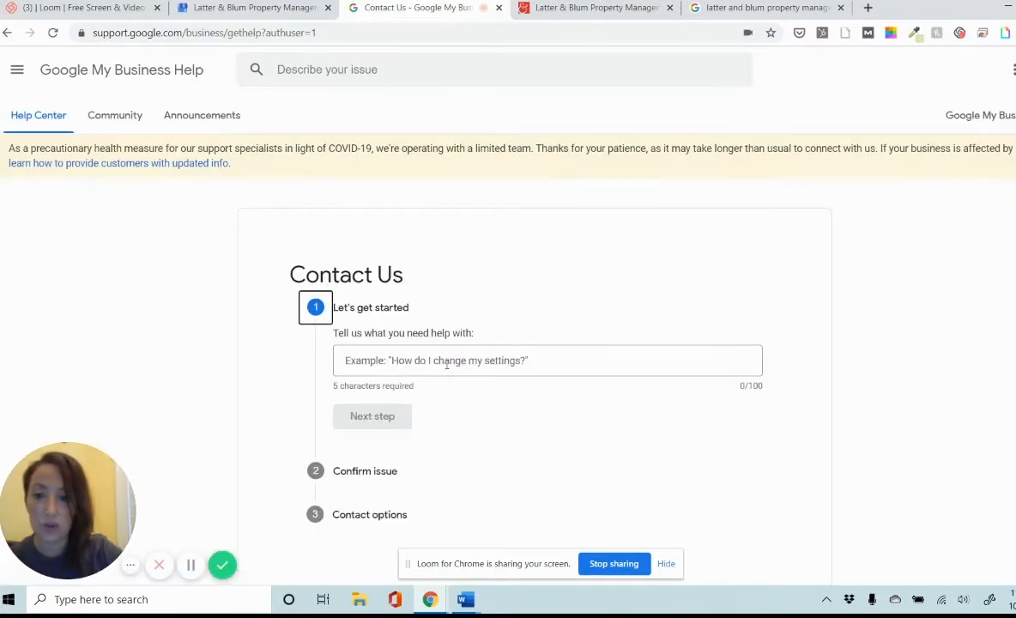
pyautogui.write("I'm not receiving my verification post card")
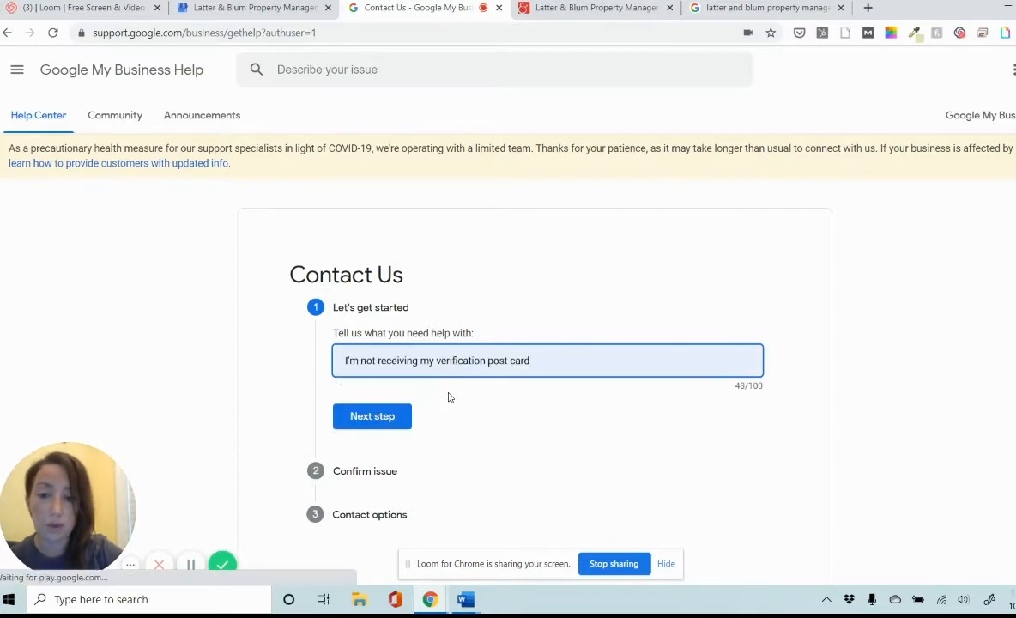
pyautogui.click(372, 417)
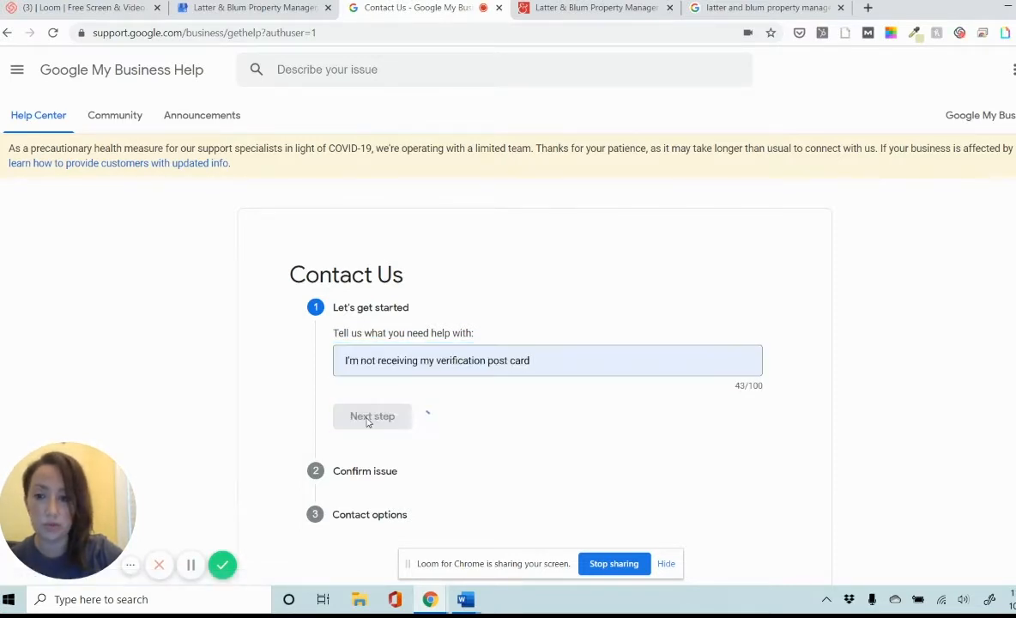
pyautogui.click(372, 417)
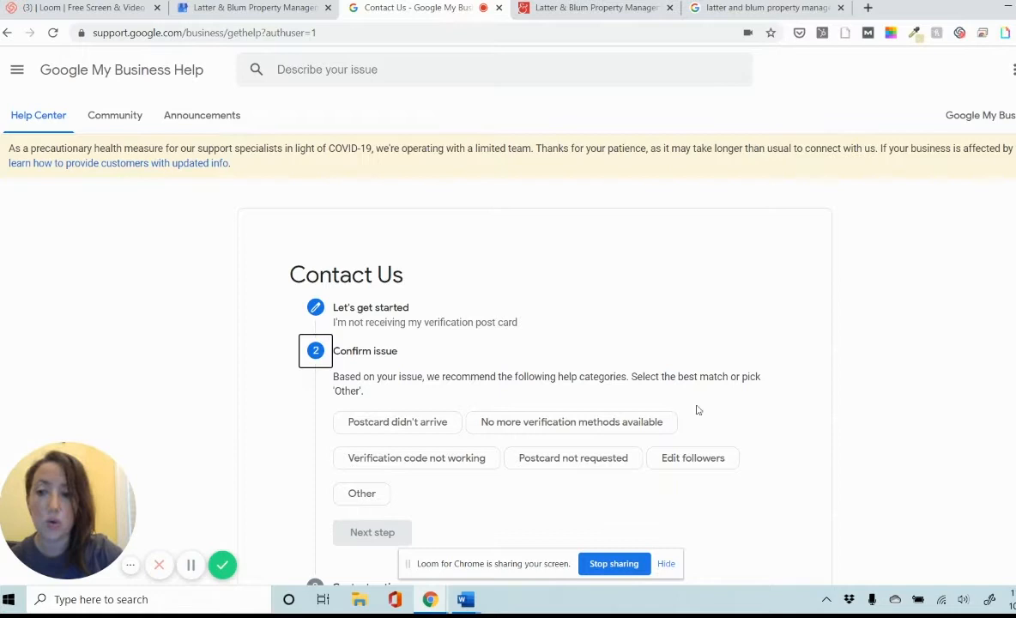
# Classify the issue as 'Postcard didn't arrive' and continue to the contact options
pyautogui.scroll(-3)
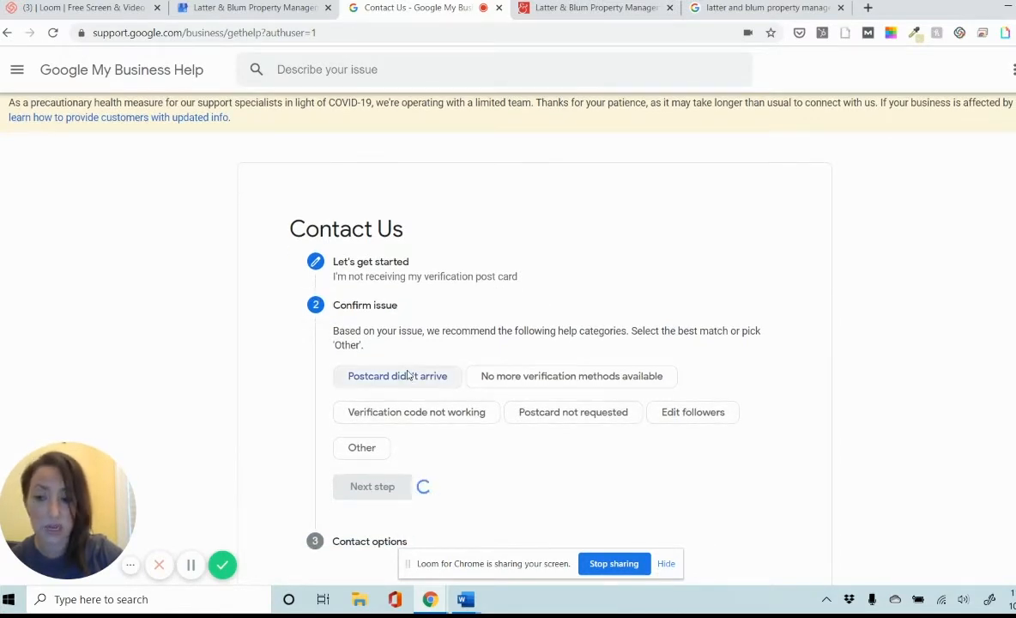
pyautogui.click(397, 376)
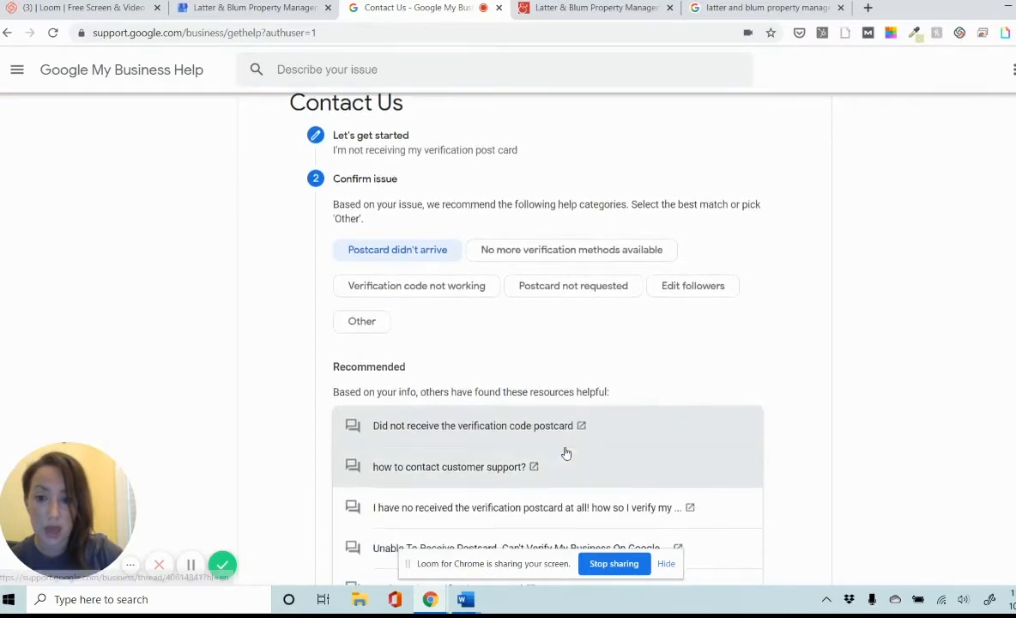
pyautogui.scroll(-3)
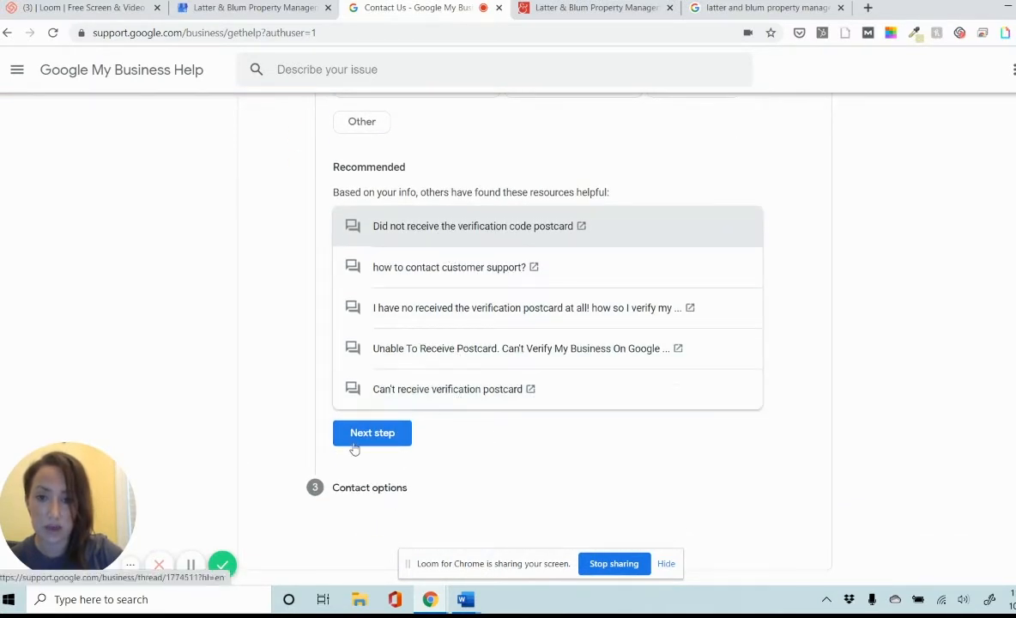
pyautogui.click(373, 433)
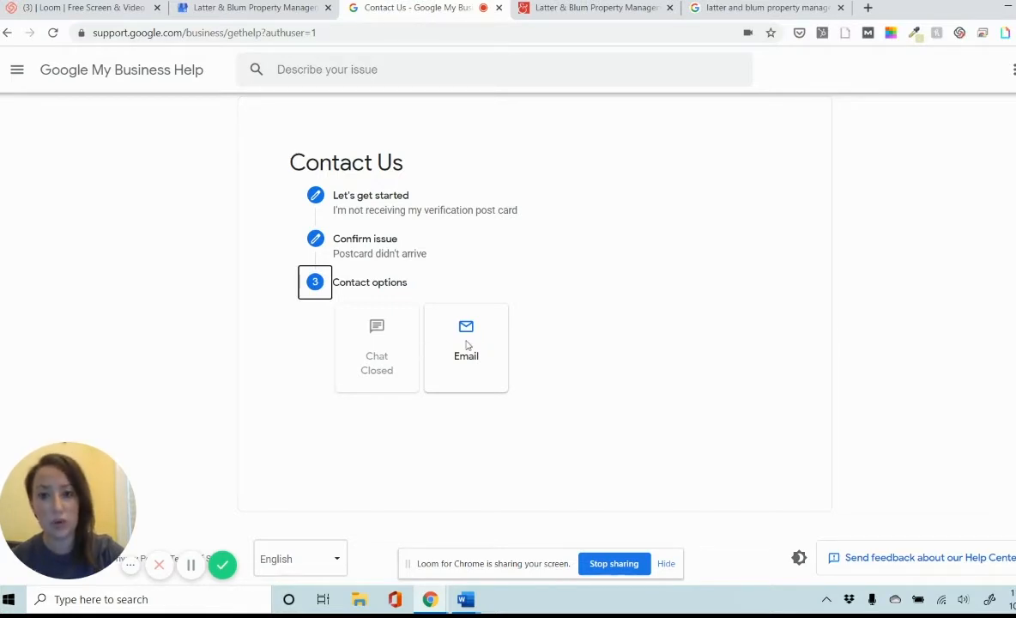
pyautogui.click(466, 347)
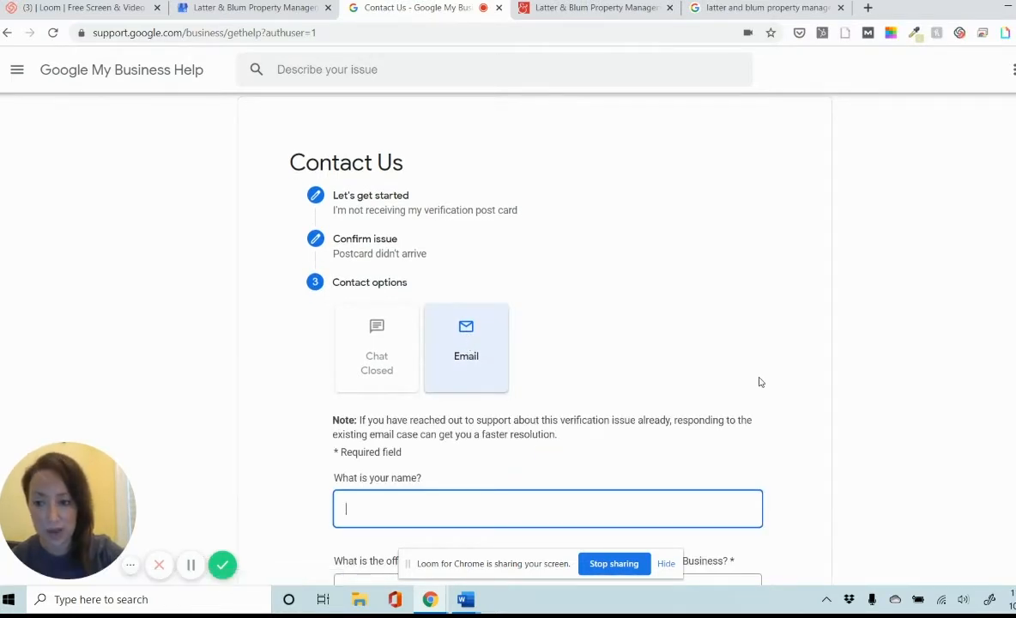
pyautogui.scroll(-3)
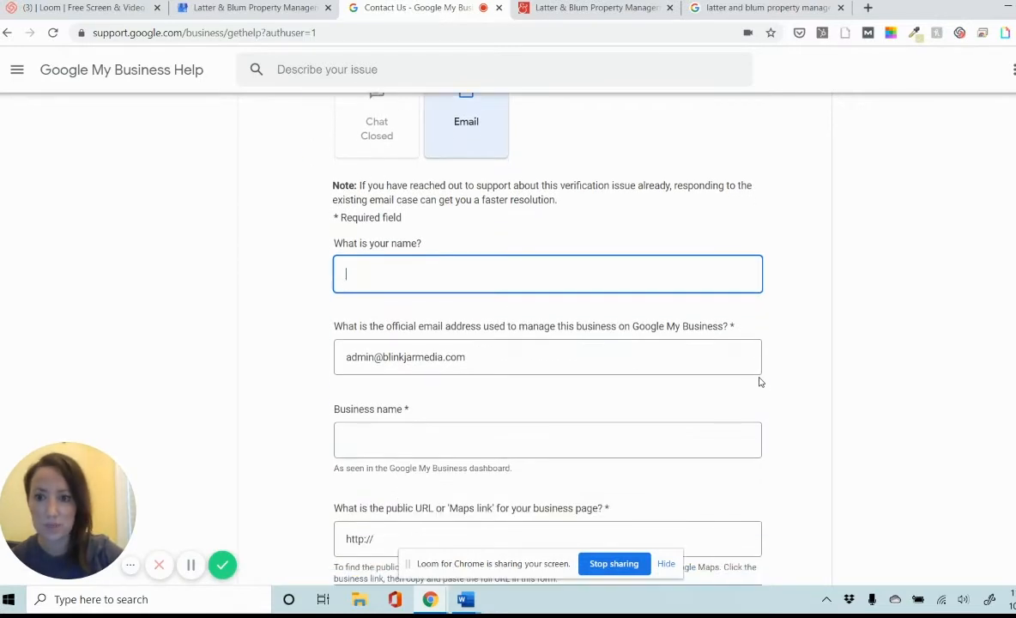
pyautogui.write('L')
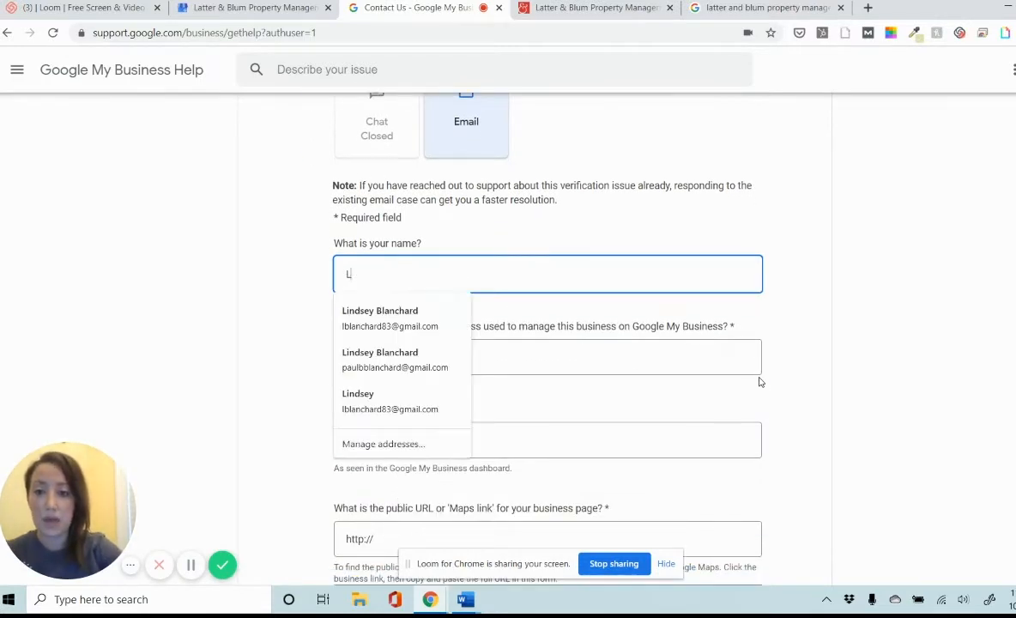
pyautogui.click(381, 309)
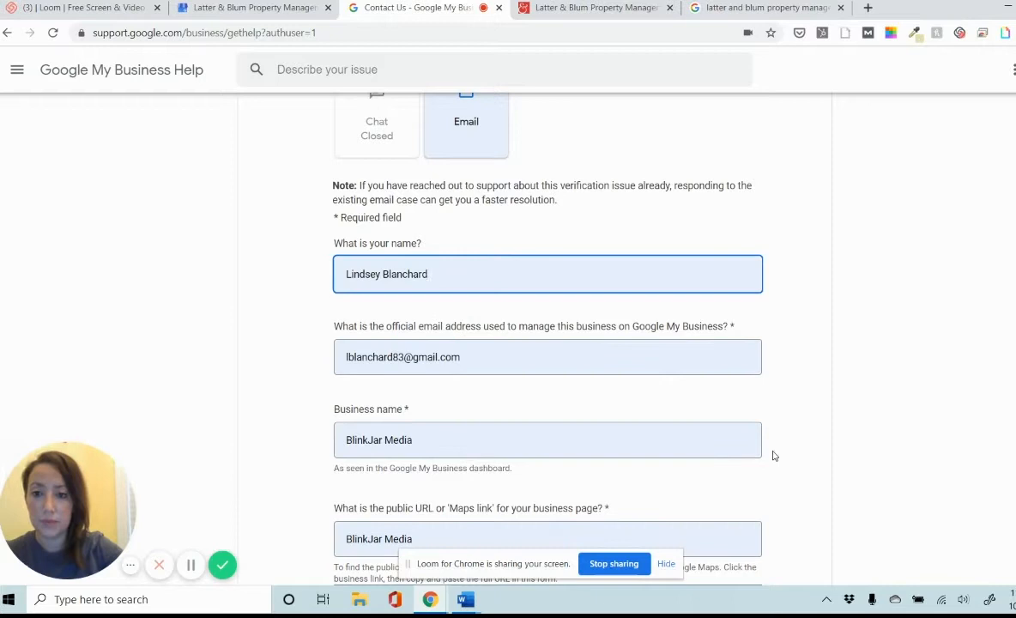
pyautogui.click(549, 355)
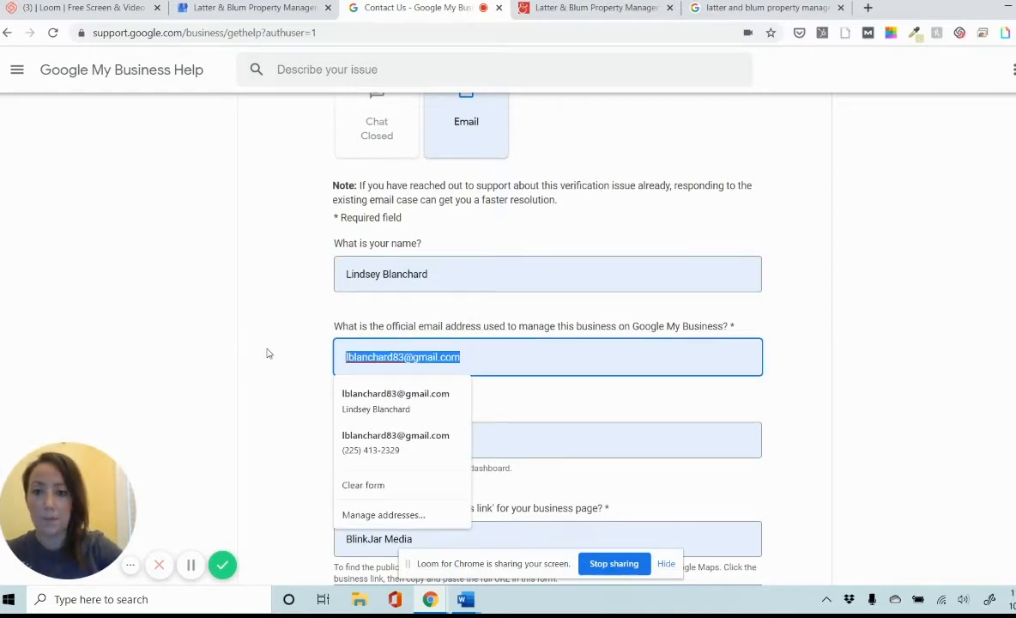
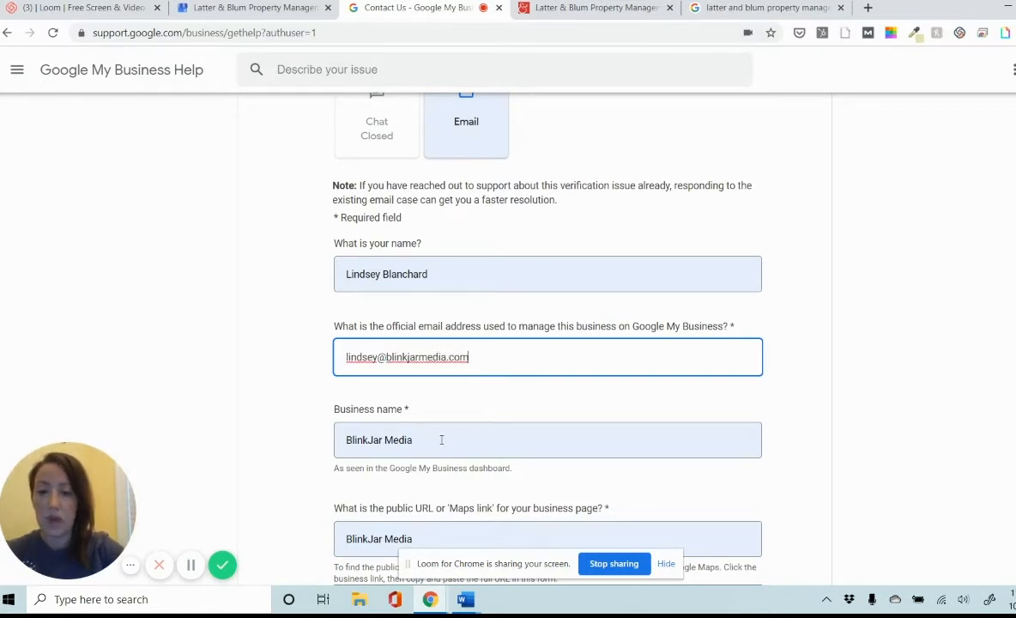
# Enter the business name Latter & Blum Property Management
pyautogui.click(548, 439)
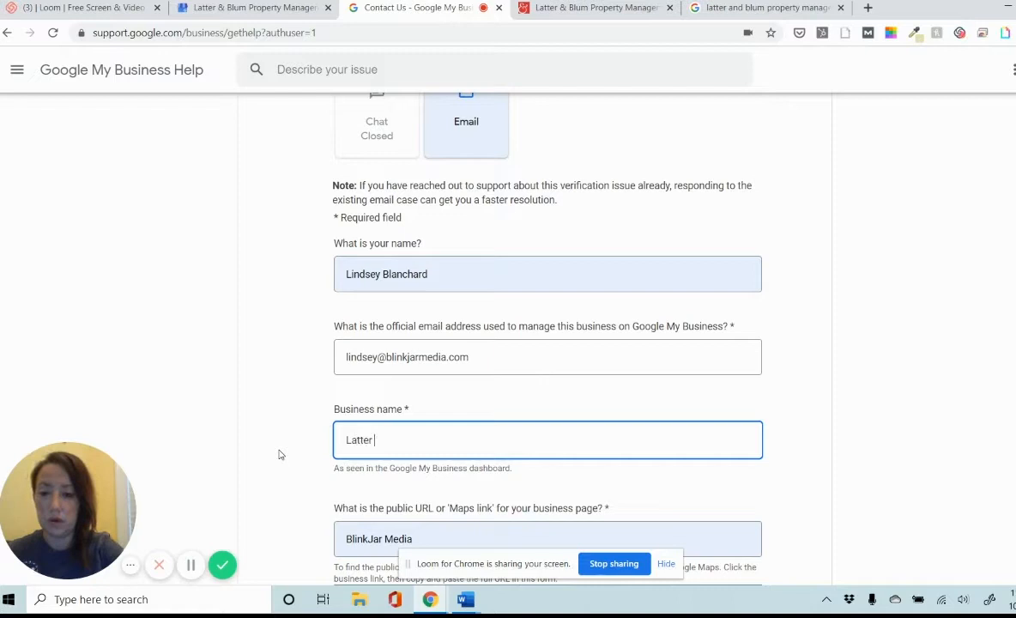
pyautogui.write('& Blum P')
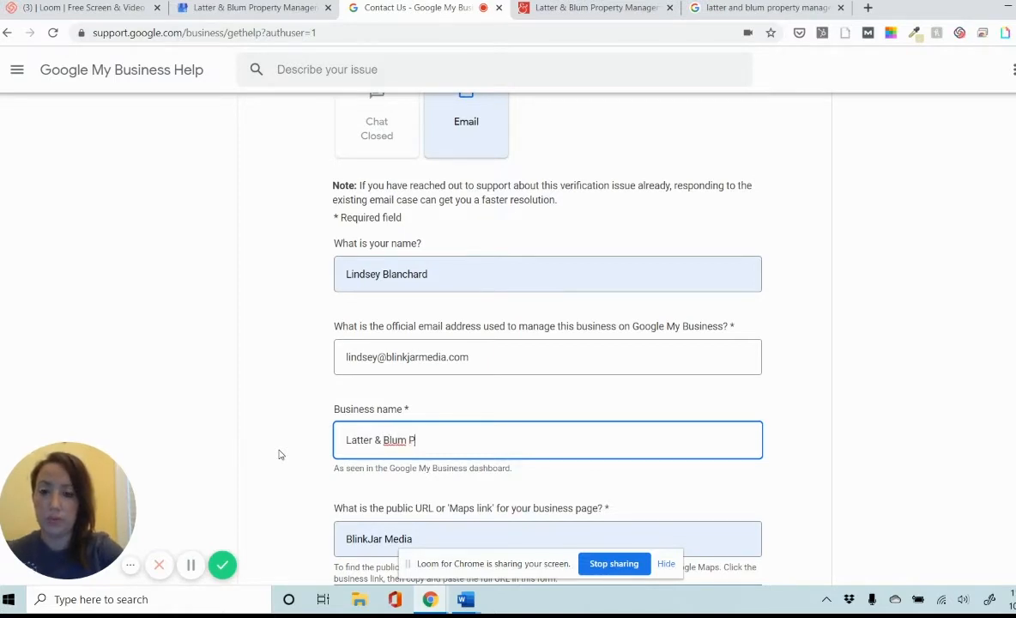
pyautogui.write('roperty Ma')
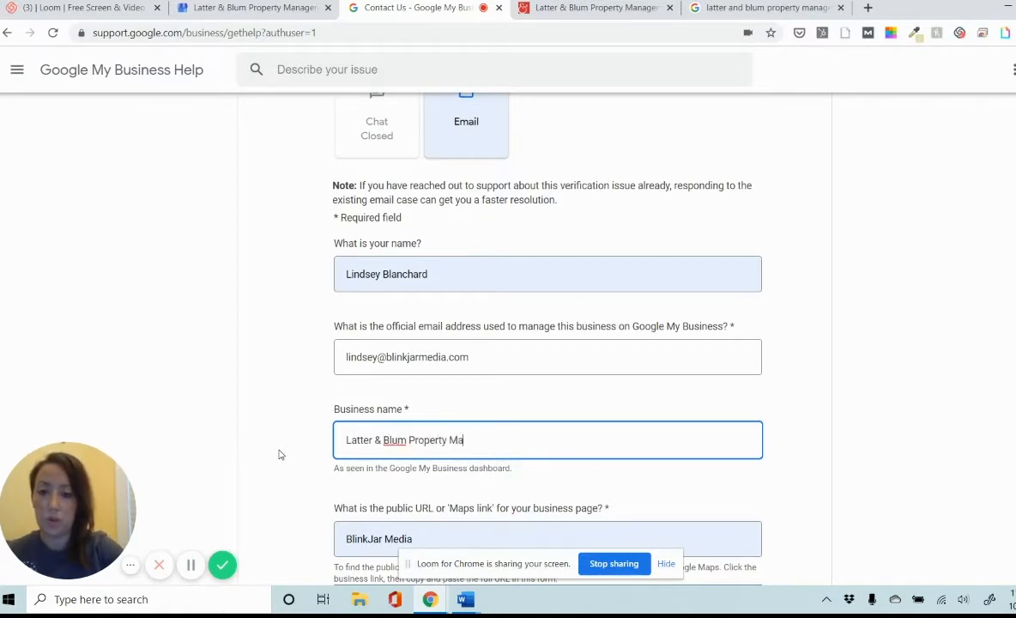
pyautogui.write('nagement')
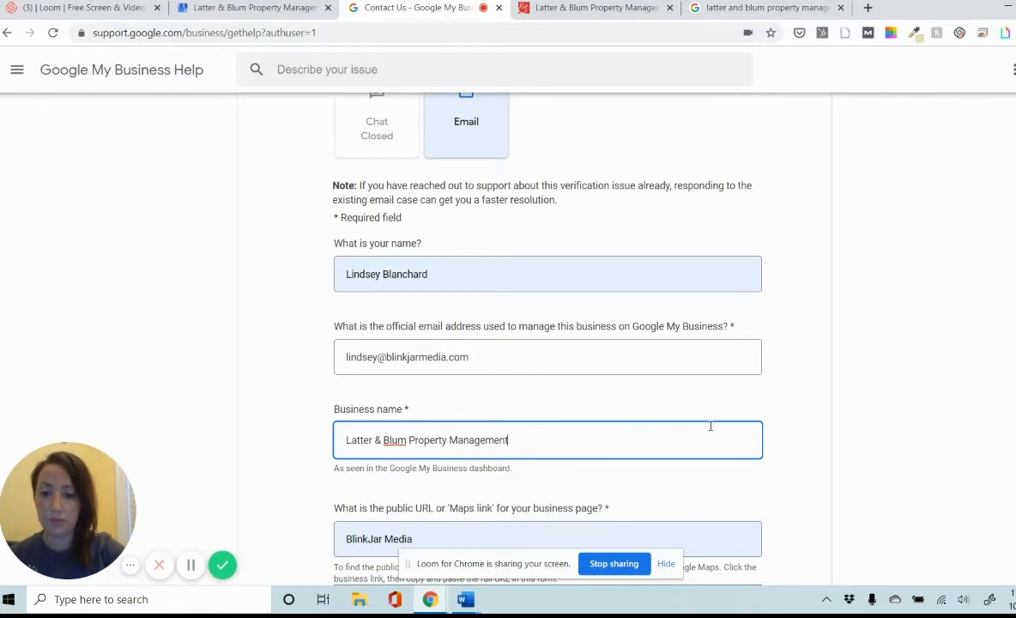
pyautogui.scroll(-3)
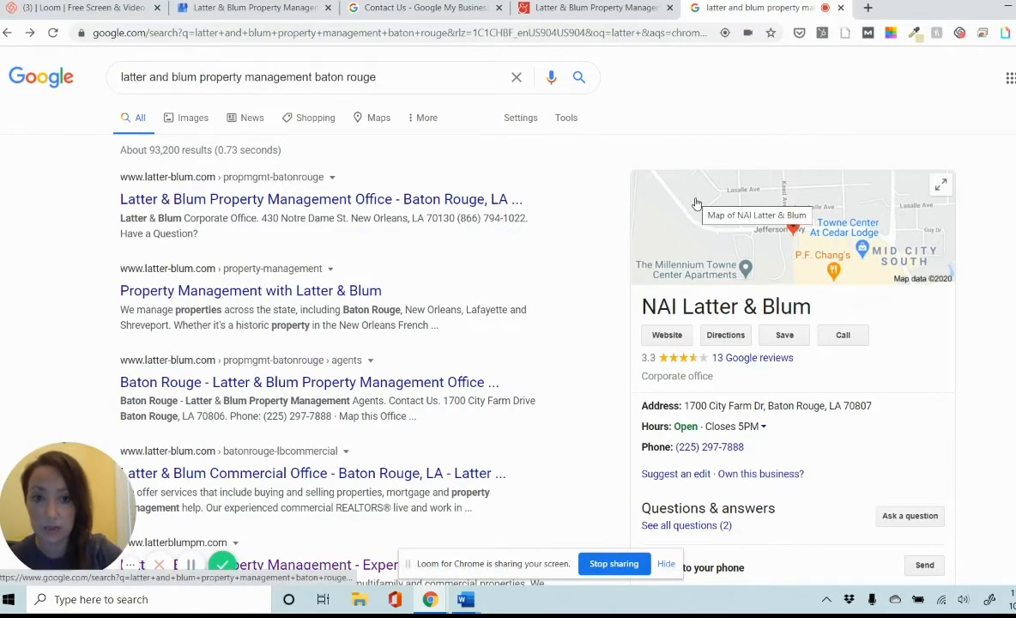
# Open the NAI Latter & Blum Baton Rouge listing in Google Maps from the knowledge panel
pyautogui.click(769, 227)
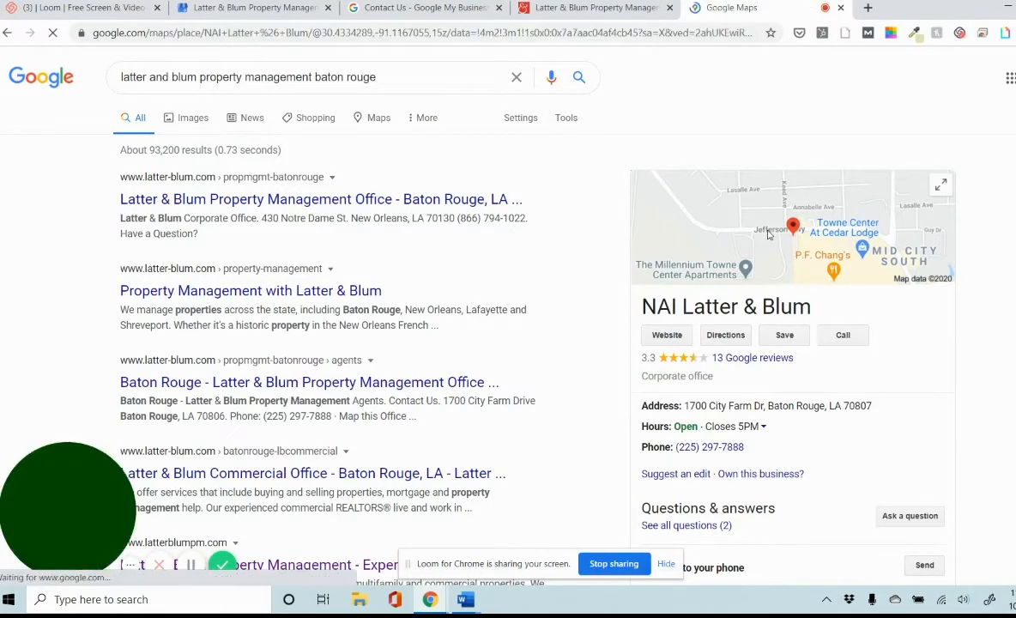
pyautogui.click(789, 227)
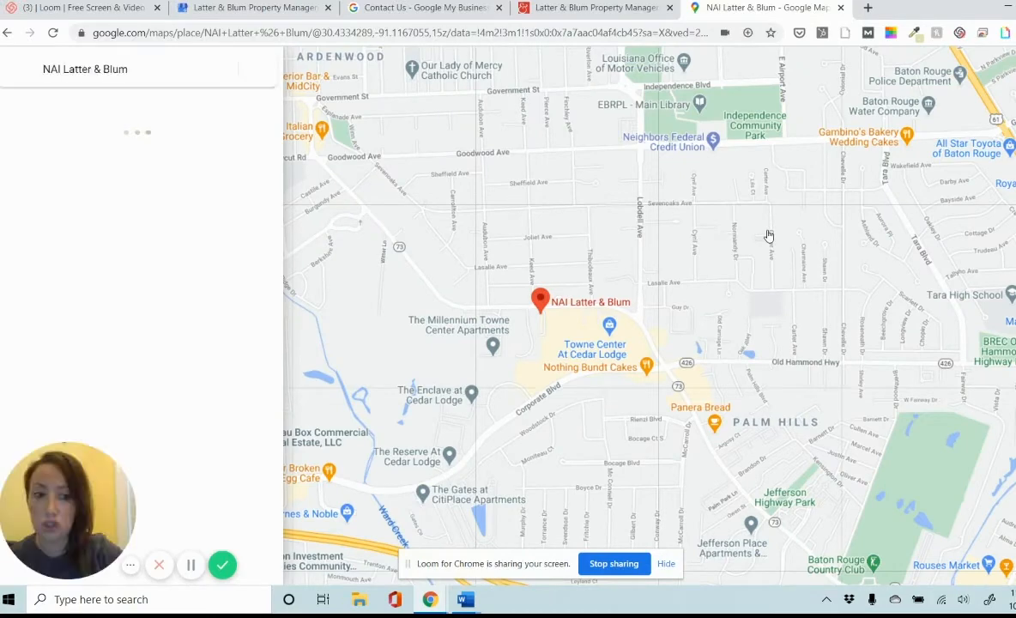
pyautogui.click(541, 300)
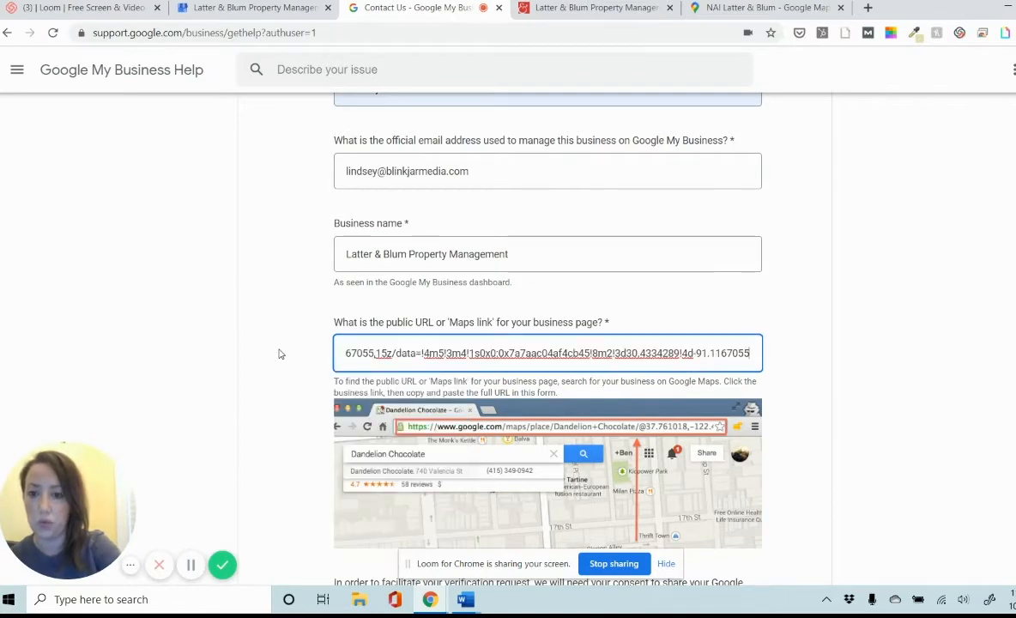
# Tick the consent to having your information shared with people affiliated with the business
pyautogui.scroll(-3)
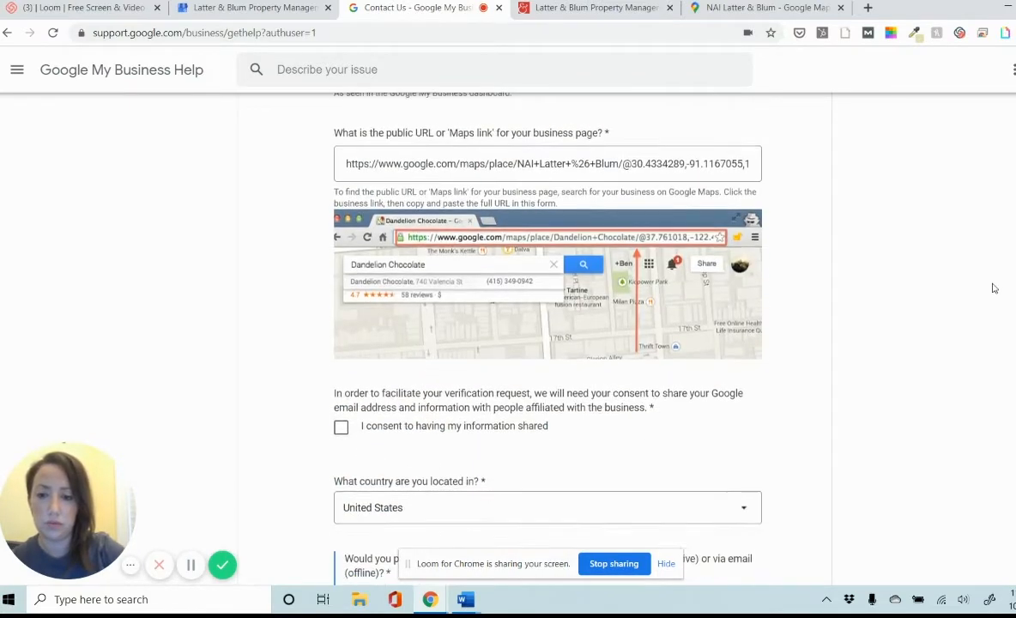
pyautogui.scroll(-3)
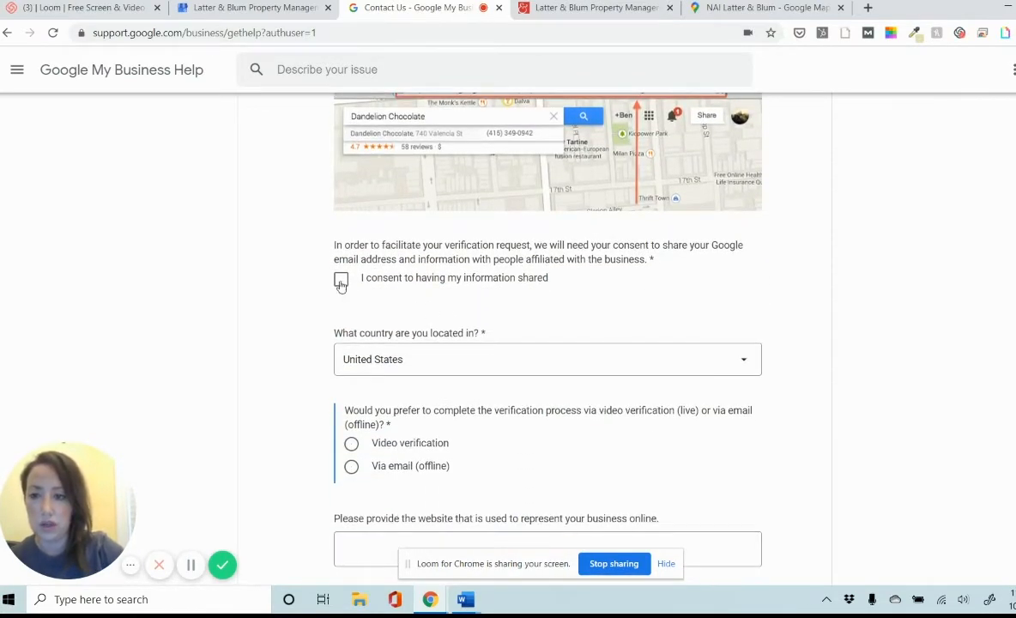
pyautogui.click(340, 278)
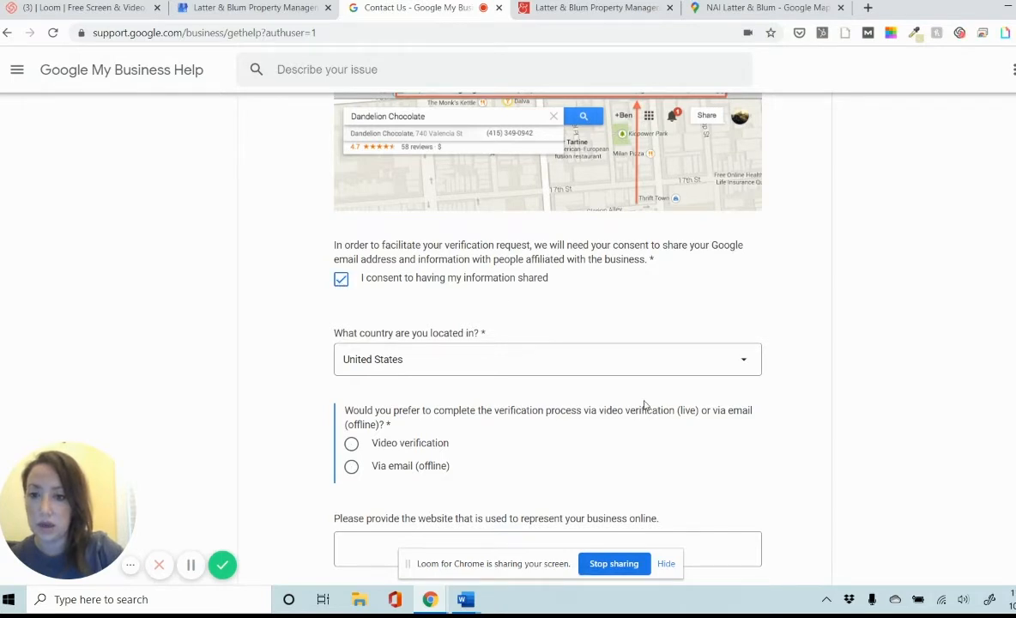
pyautogui.scroll(-3)
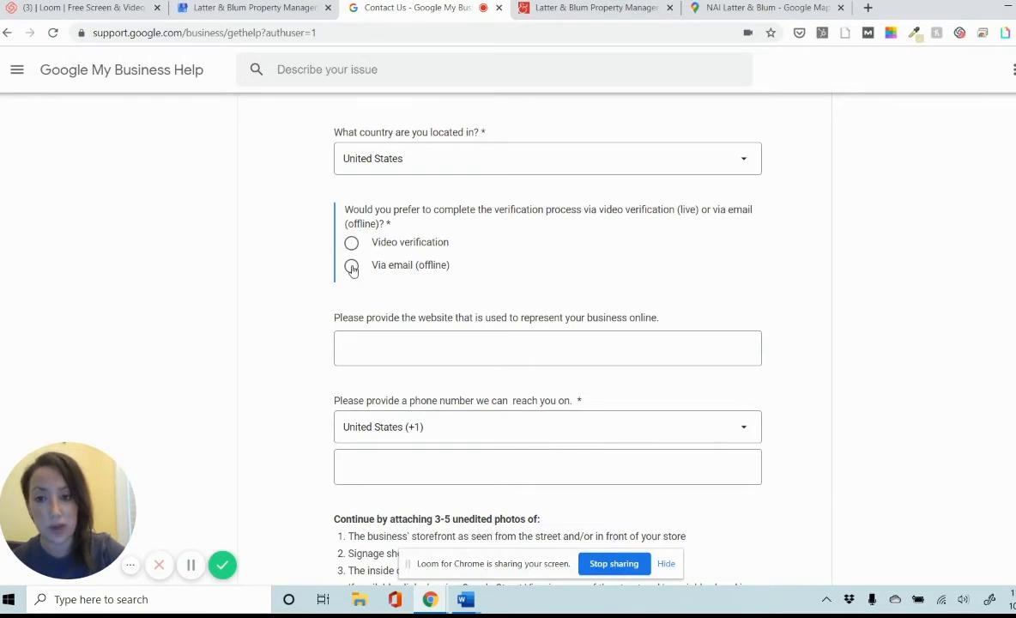
pyautogui.click(350, 264)
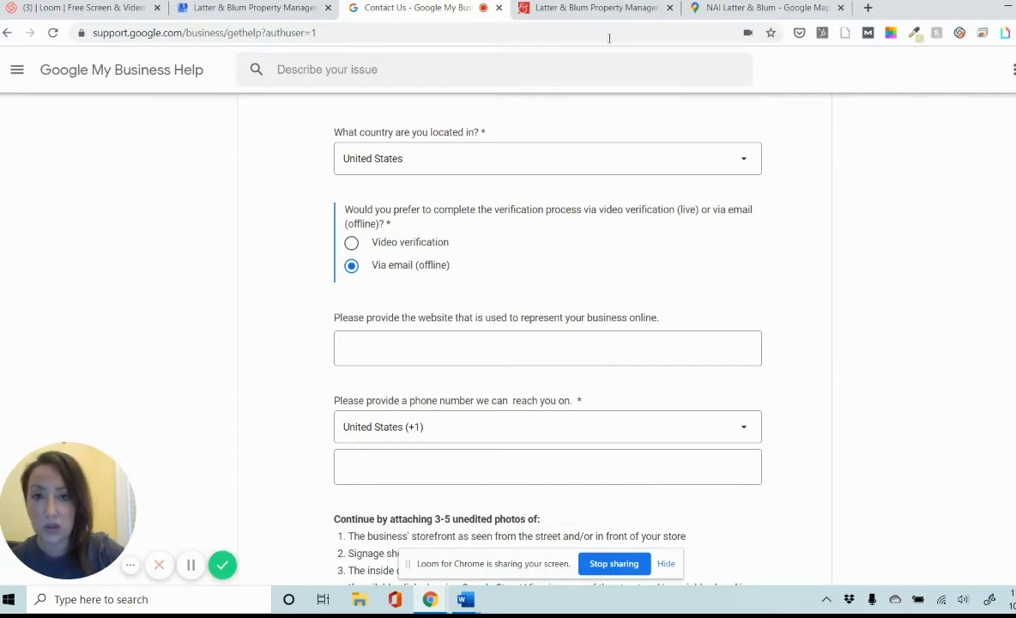
pyautogui.click(594, 7)
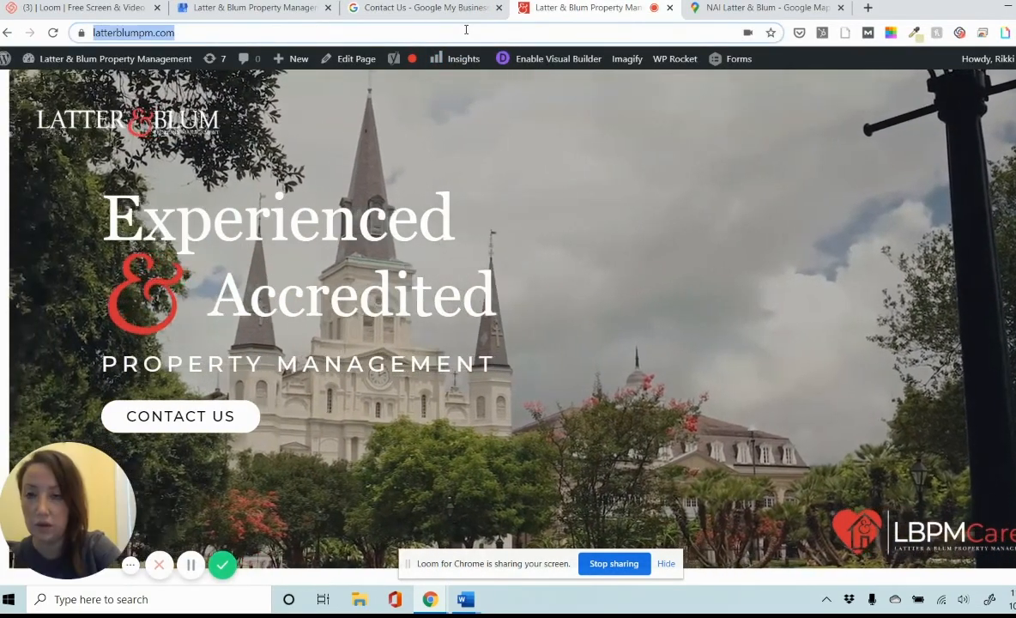
pyautogui.click(421, 7)
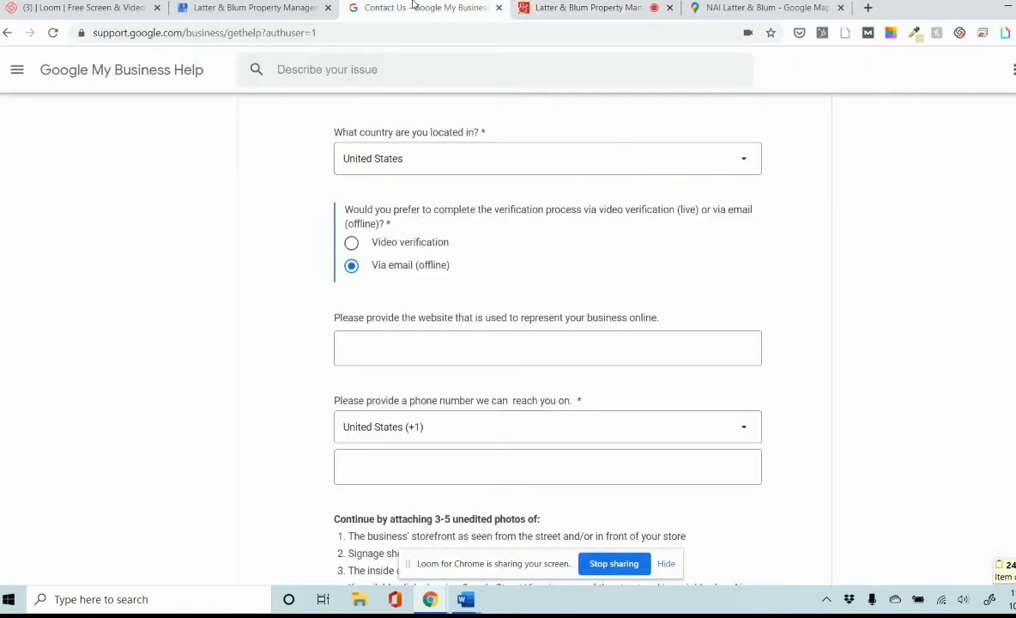
pyautogui.write('https://www.latterblumpm.com/')
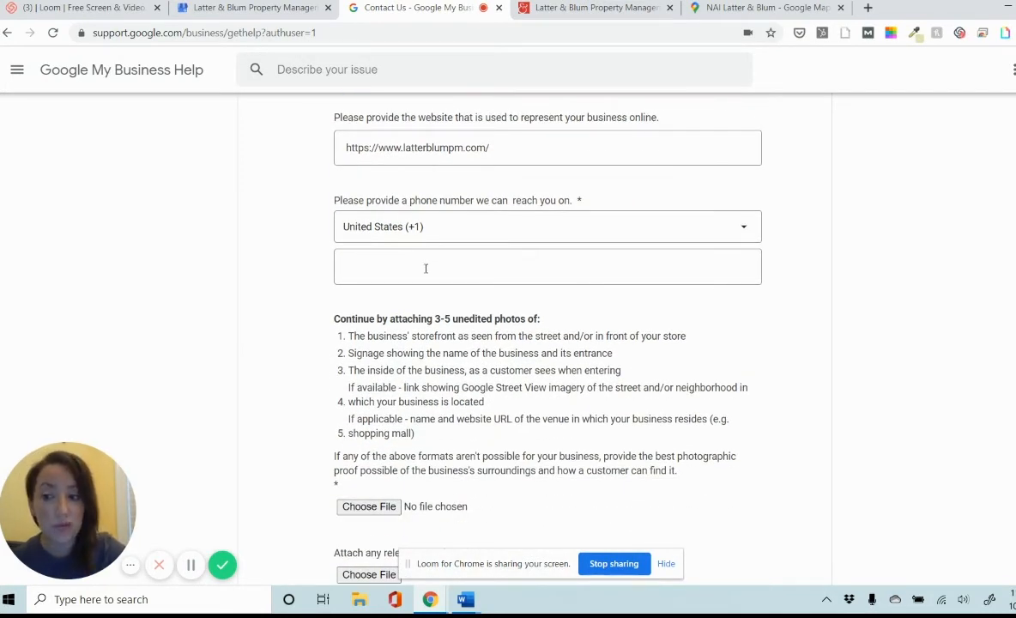
pyautogui.scroll(-3)
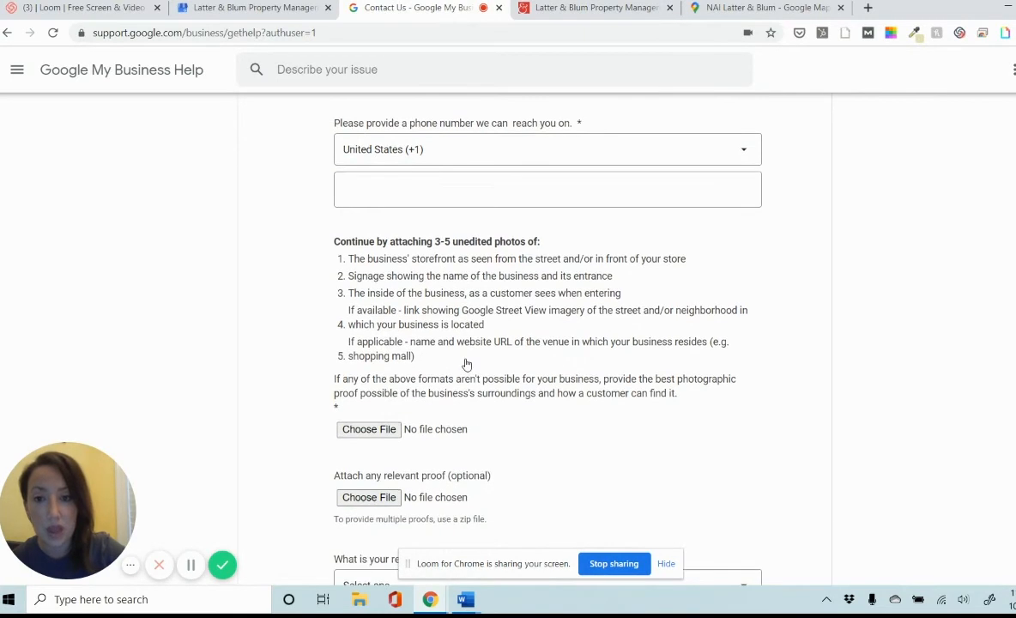
# Attach the City Farm entrance photo from the Images folder as the first proof image
pyautogui.scroll(-3)
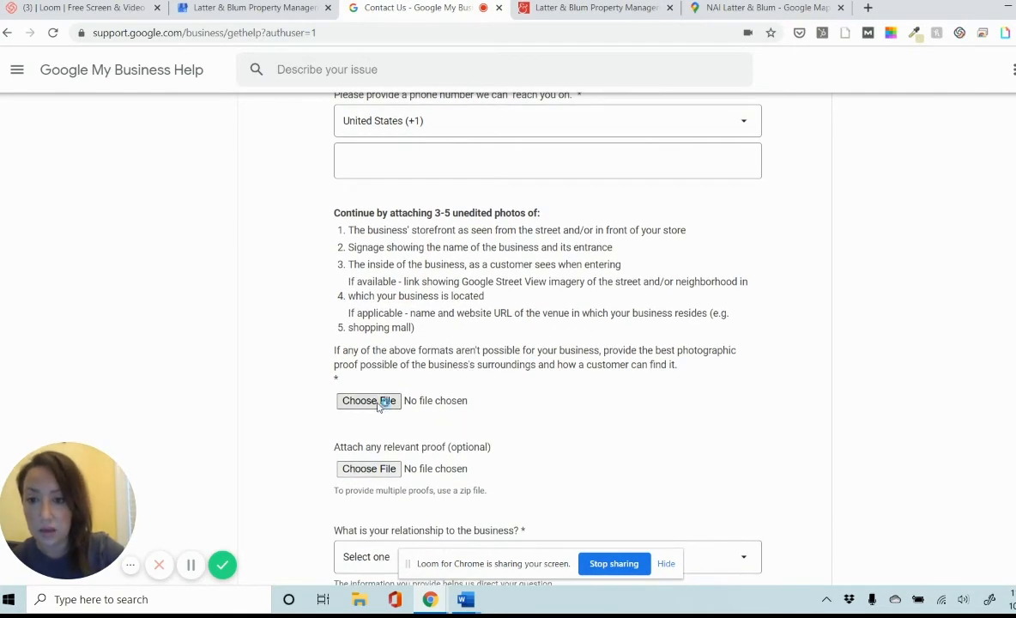
pyautogui.click(369, 400)
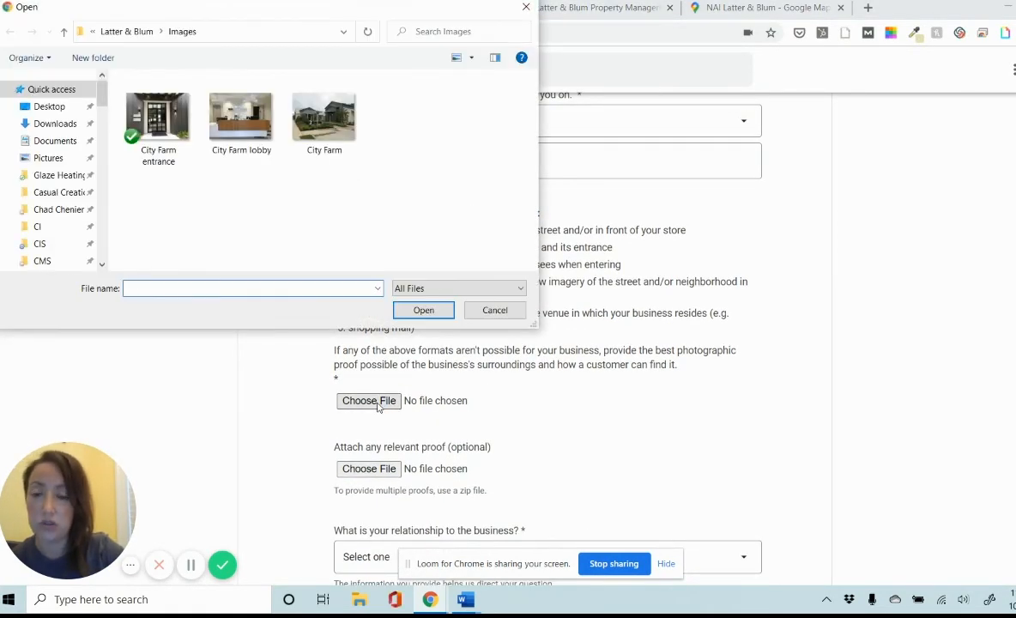
pyautogui.click(240, 116)
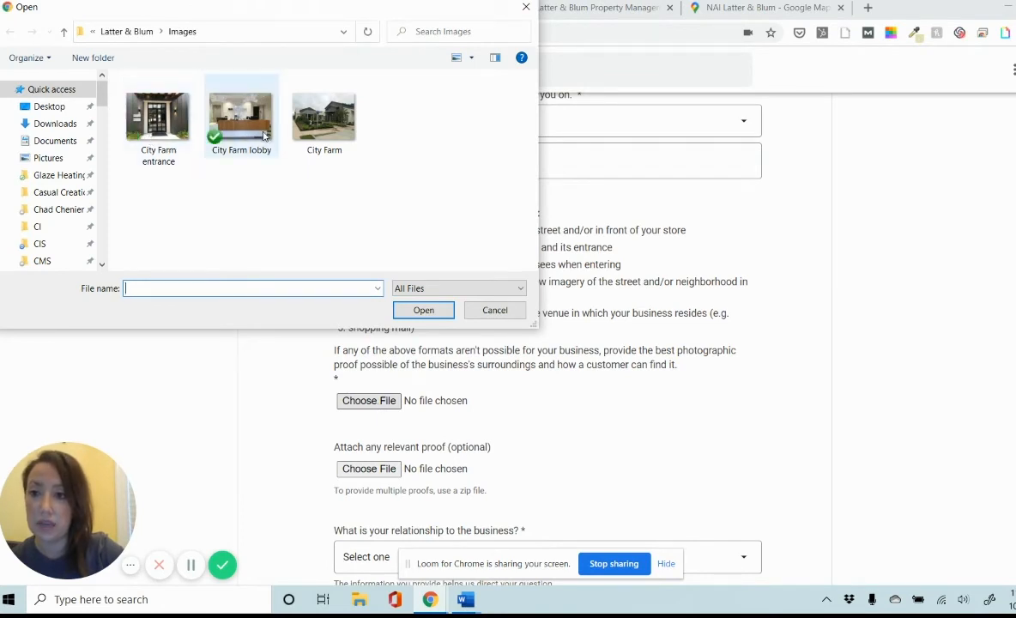
pyautogui.moveTo(240, 117)
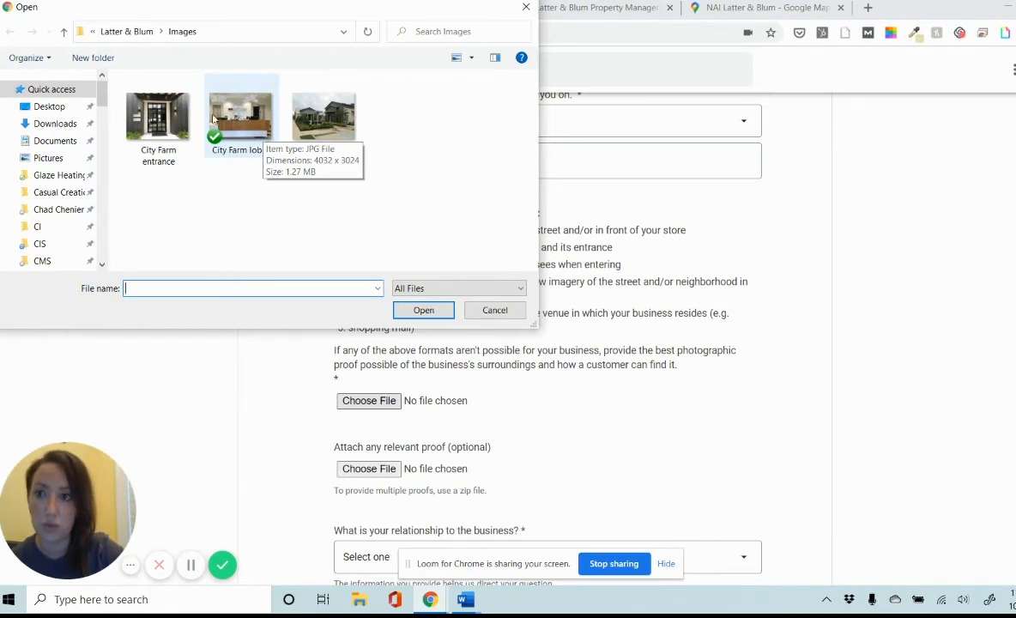
pyautogui.click(158, 117)
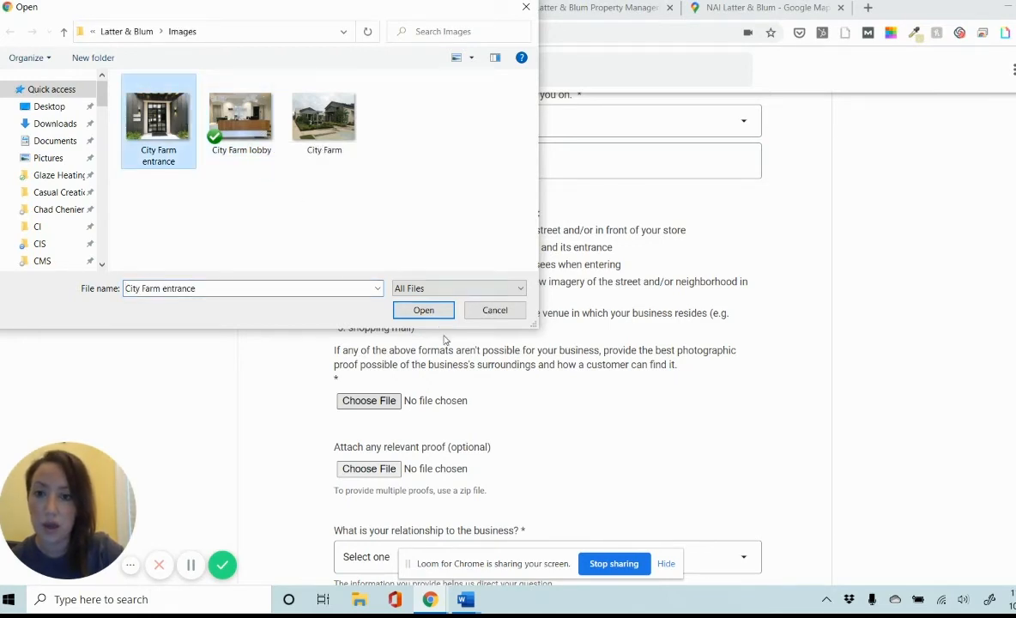
pyautogui.click(422, 309)
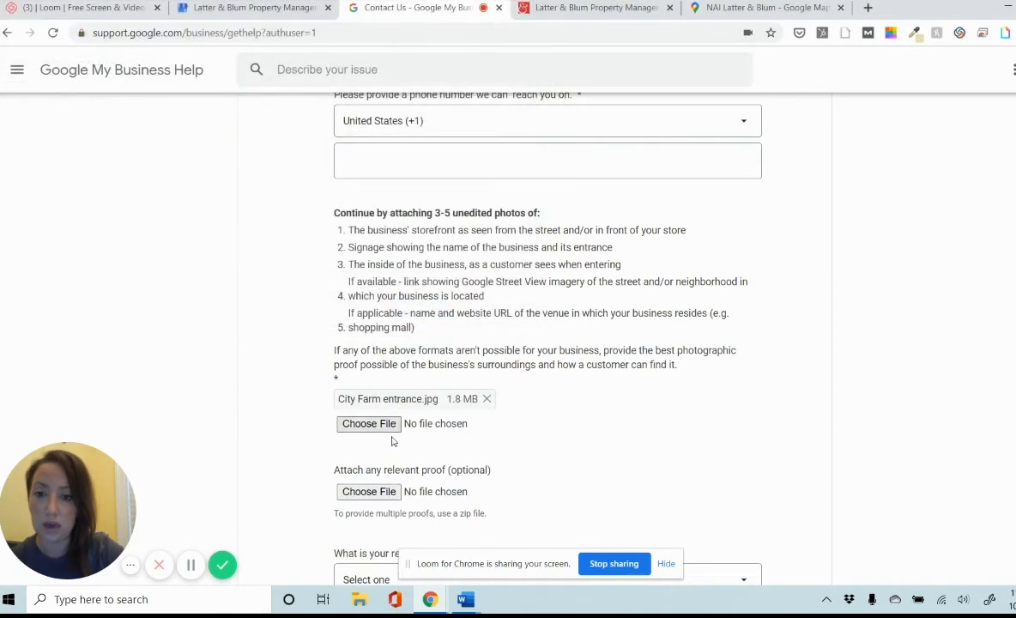
# Attach the City Farm lobby and City Farm photos as the second and third proof images
pyautogui.click(367, 422)
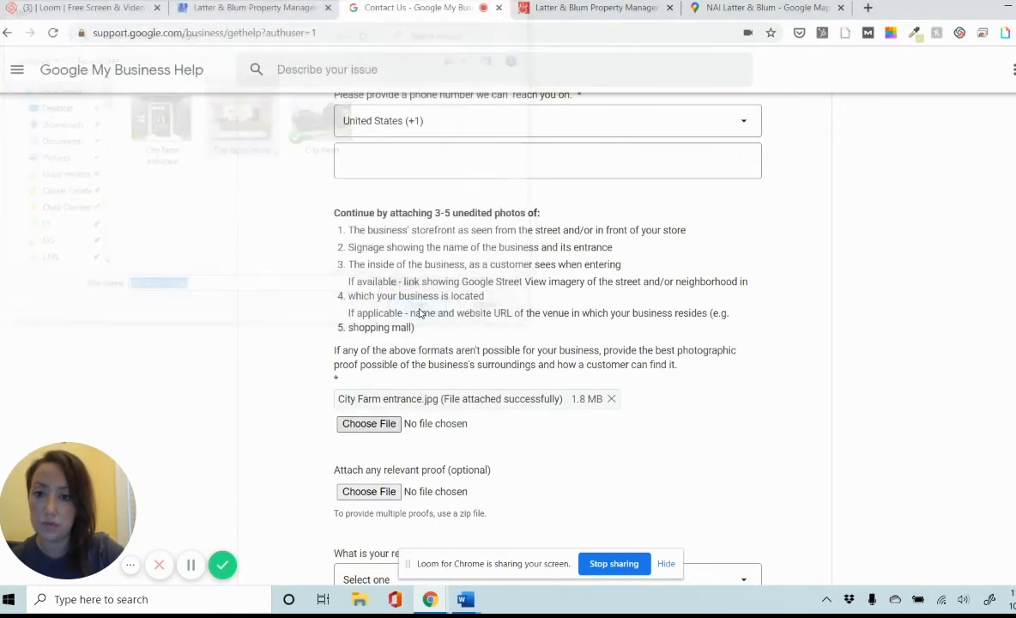
pyautogui.click(368, 422)
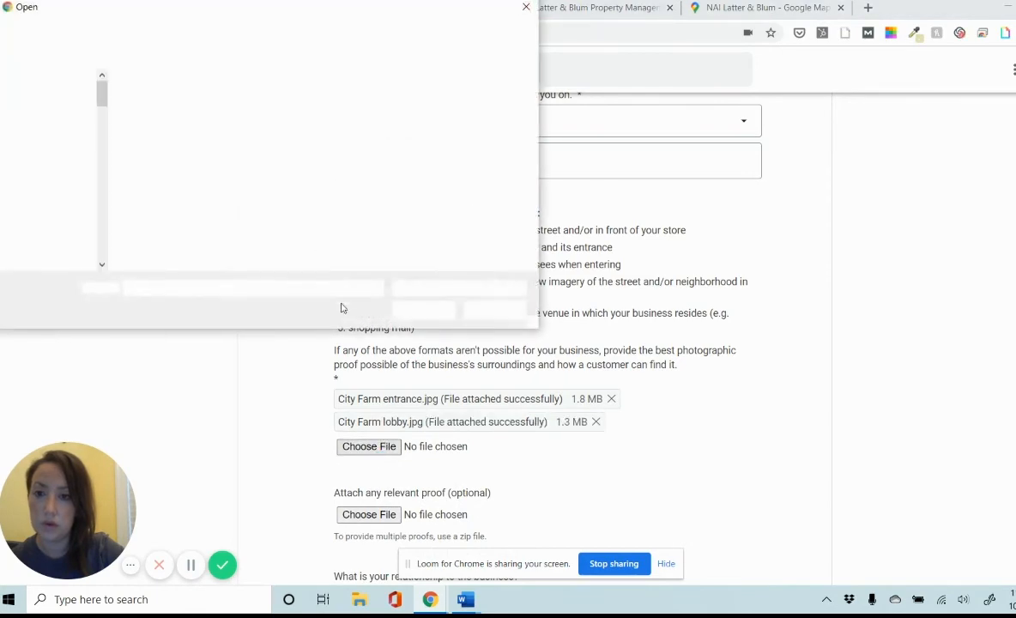
pyautogui.click(322, 116)
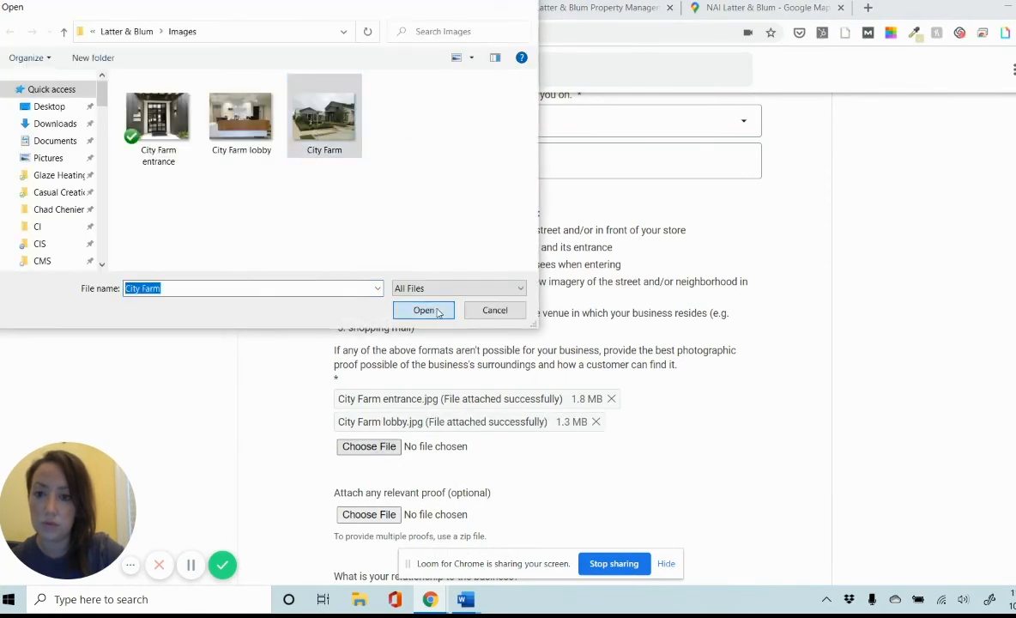
pyautogui.click(422, 309)
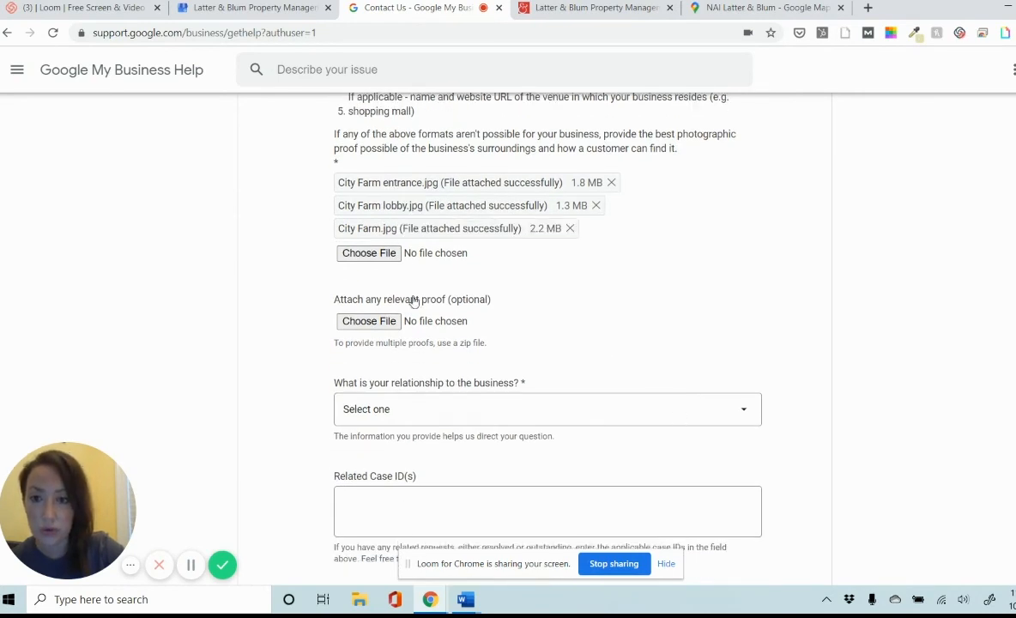
pyautogui.moveTo(676, 409)
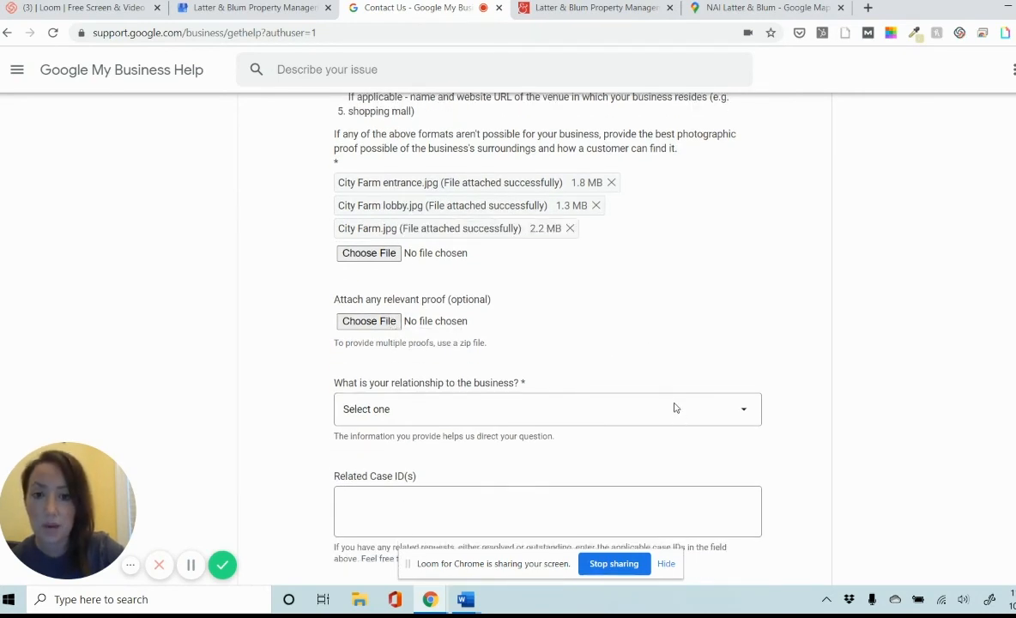
# Set the relationship to agency representing the business, with agency name BlinkJar Media
pyautogui.click(546, 408)
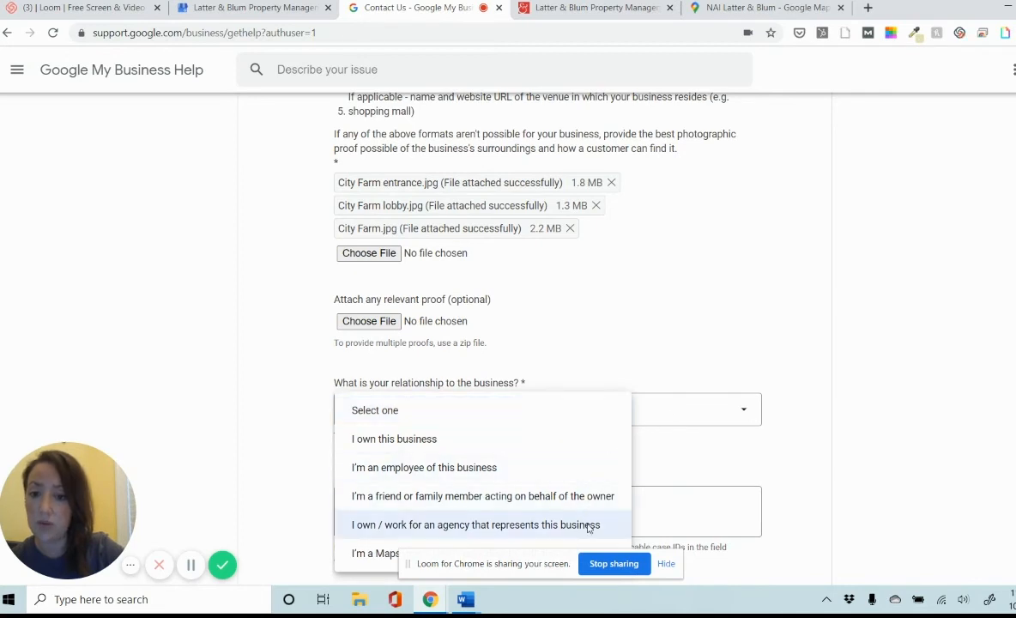
pyautogui.click(473, 525)
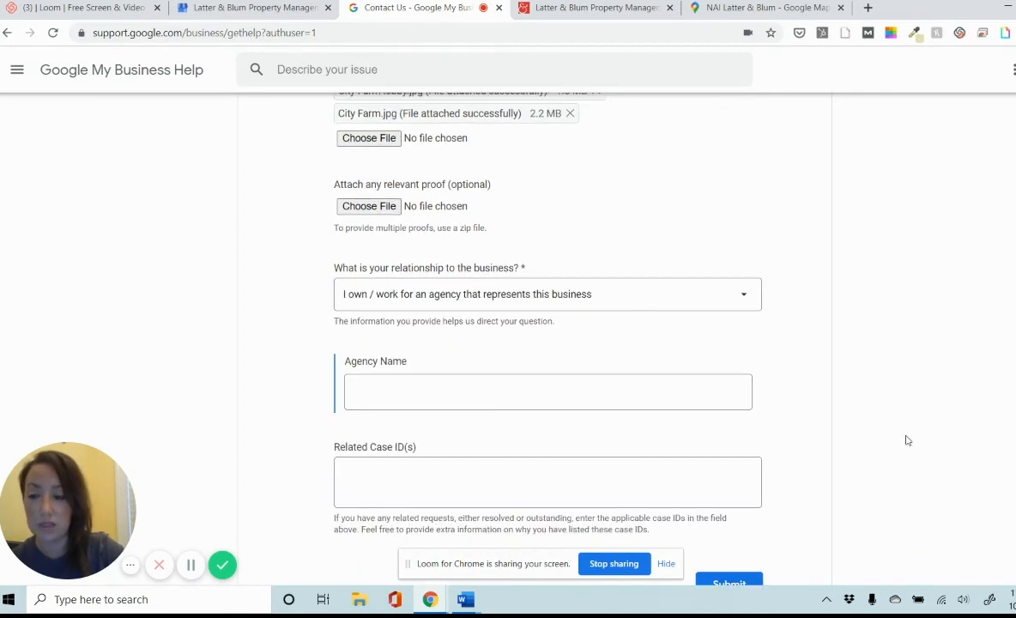
pyautogui.click(547, 391)
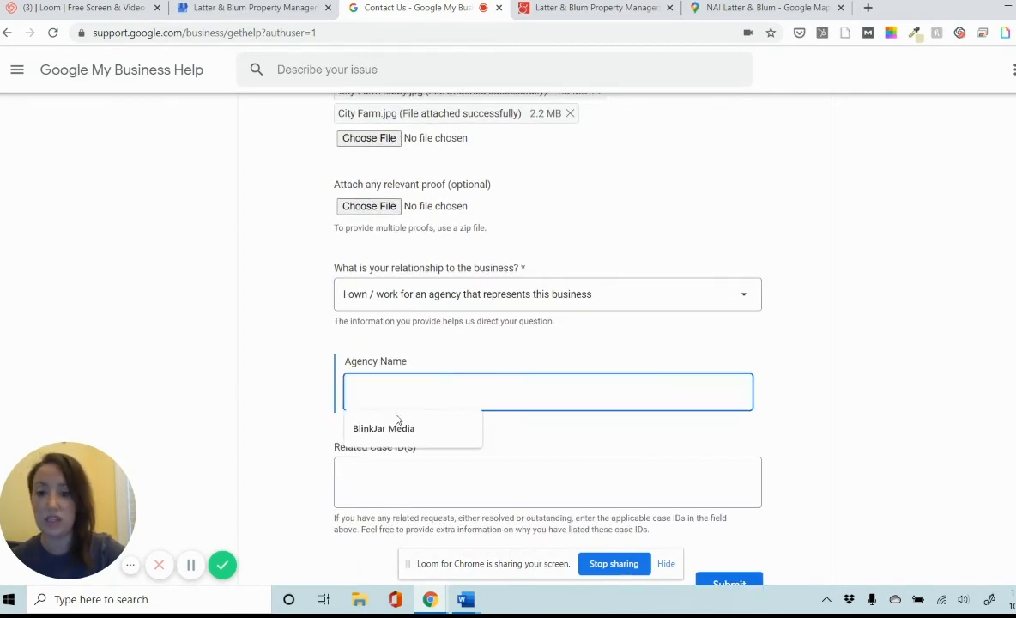
pyautogui.click(384, 429)
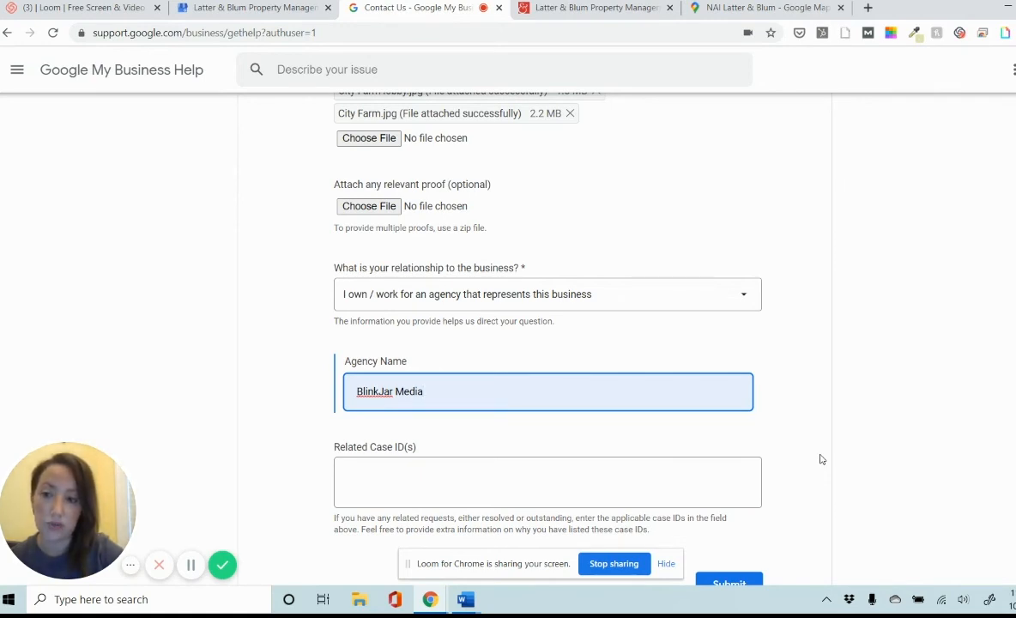
pyautogui.scroll(-3)
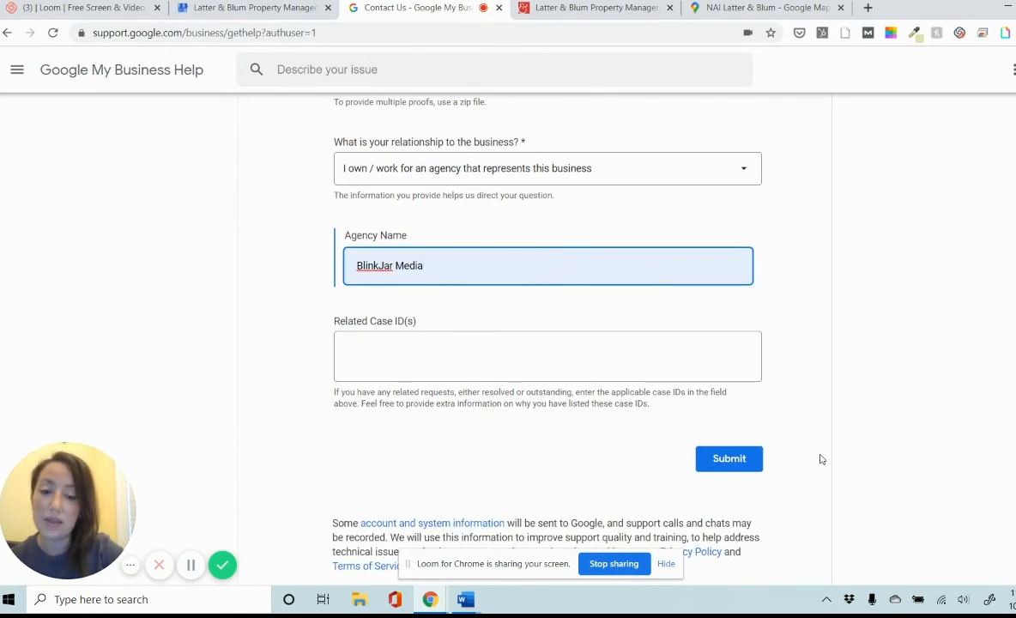
pyautogui.moveTo(1000, 464)
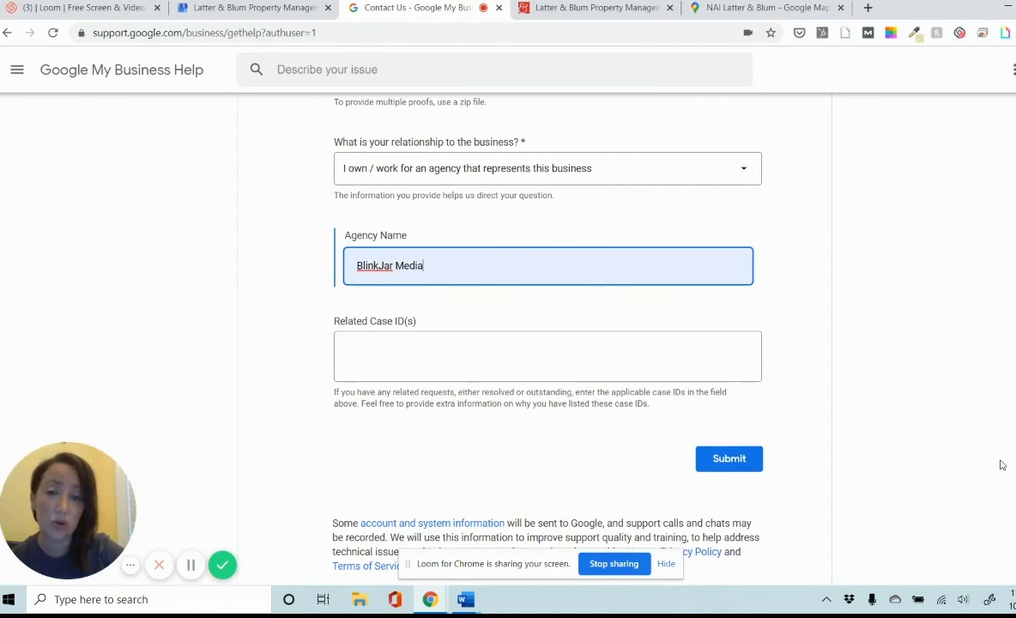
pyautogui.scroll(-3)
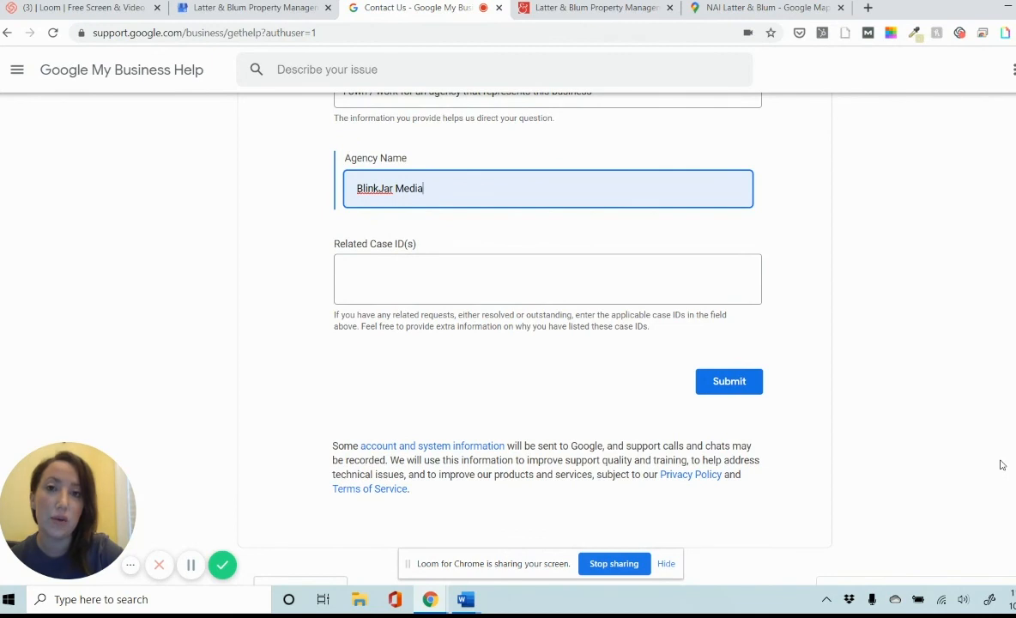